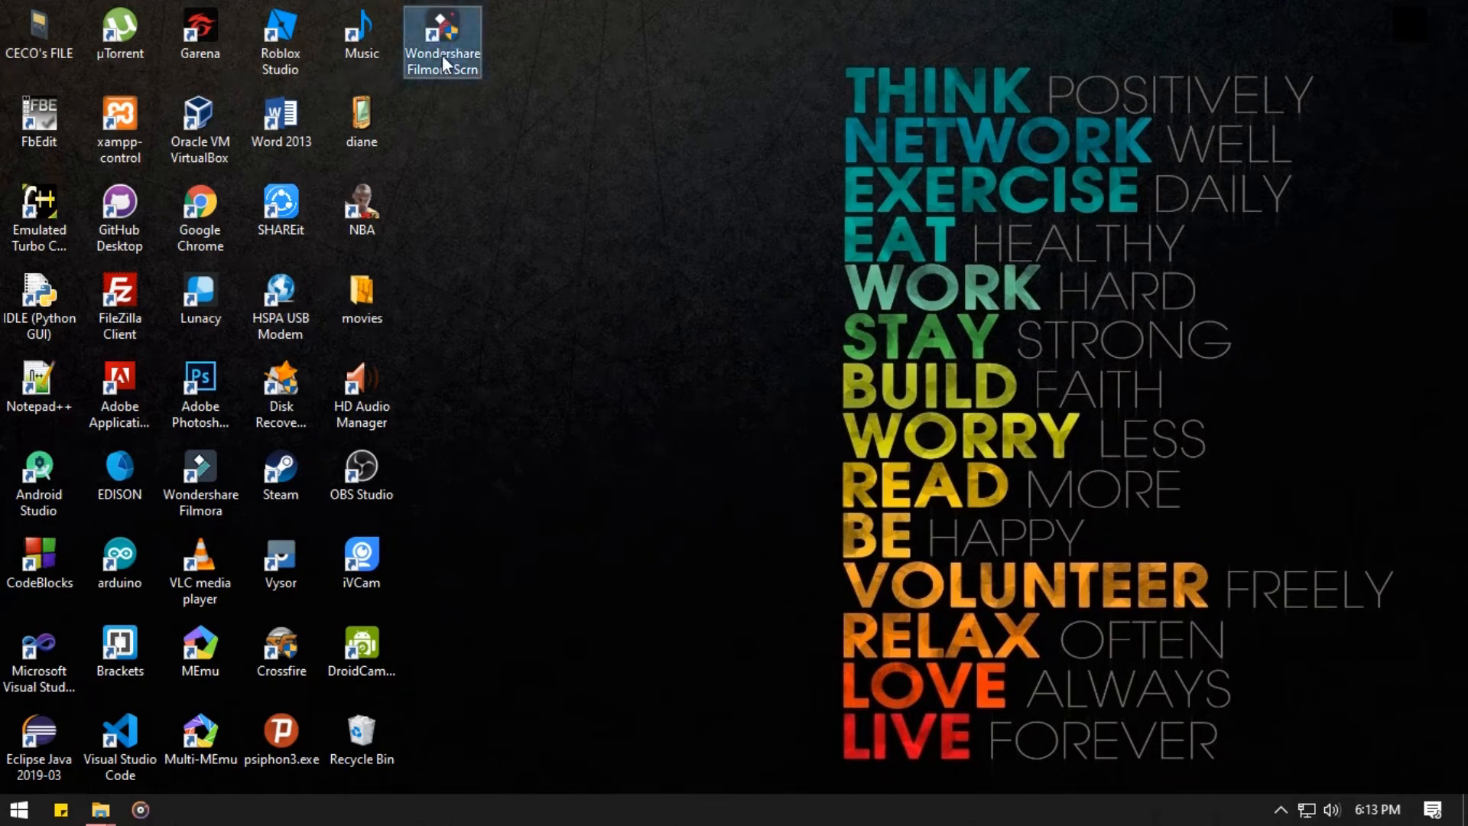
# Step: Launch Wondershare Filmora Scrn from its desktop shortcut, producing the BugSplat crash report
pyautogui.doubleClick(442, 43)
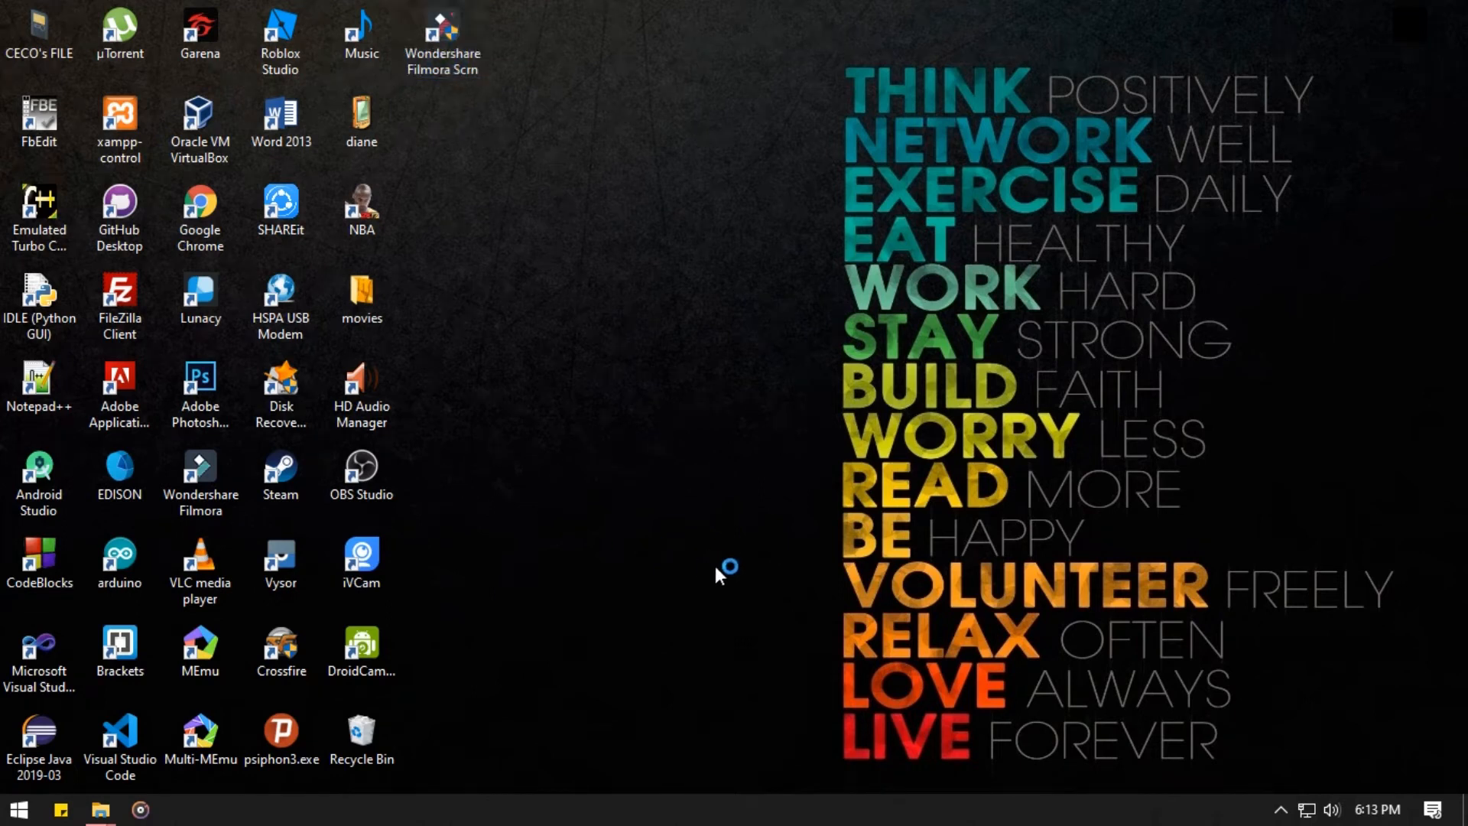
pyautogui.doubleClick(442, 32)
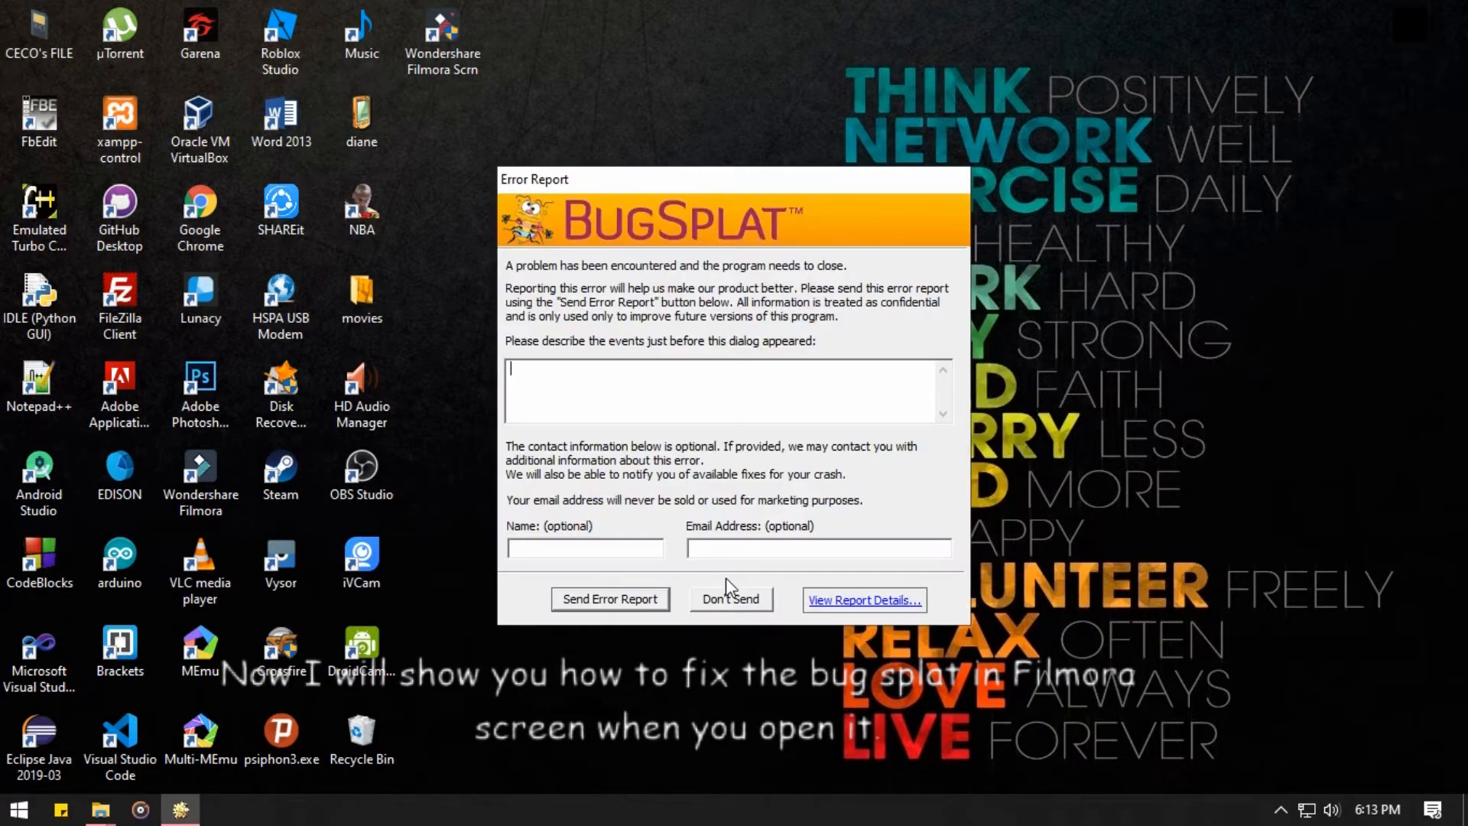
pyautogui.moveTo(590, 194)
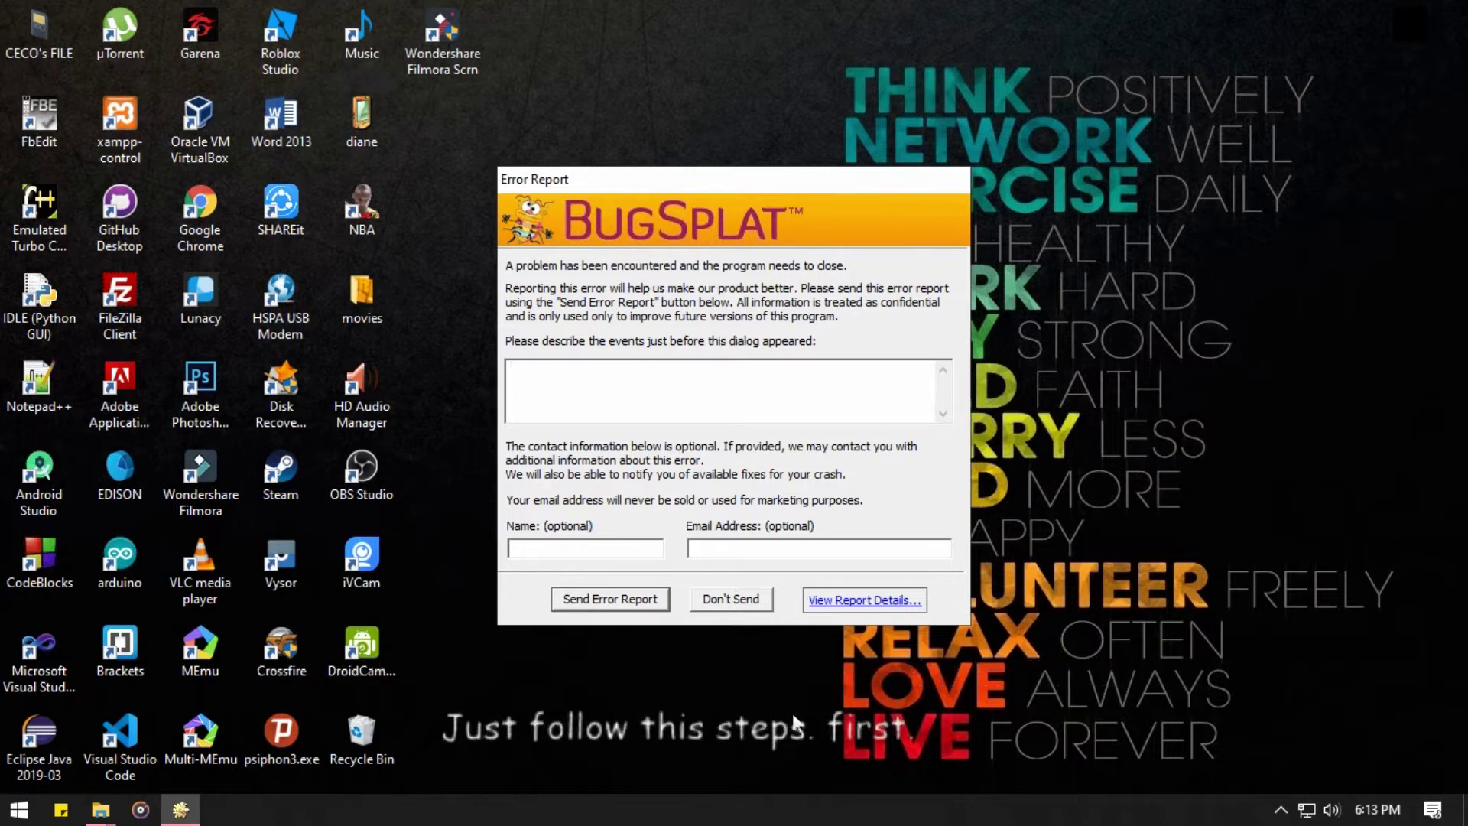
# Step: Dismiss the crash report without sending and open the Filmora Scrn shortcut's file location
pyautogui.click(729, 597)
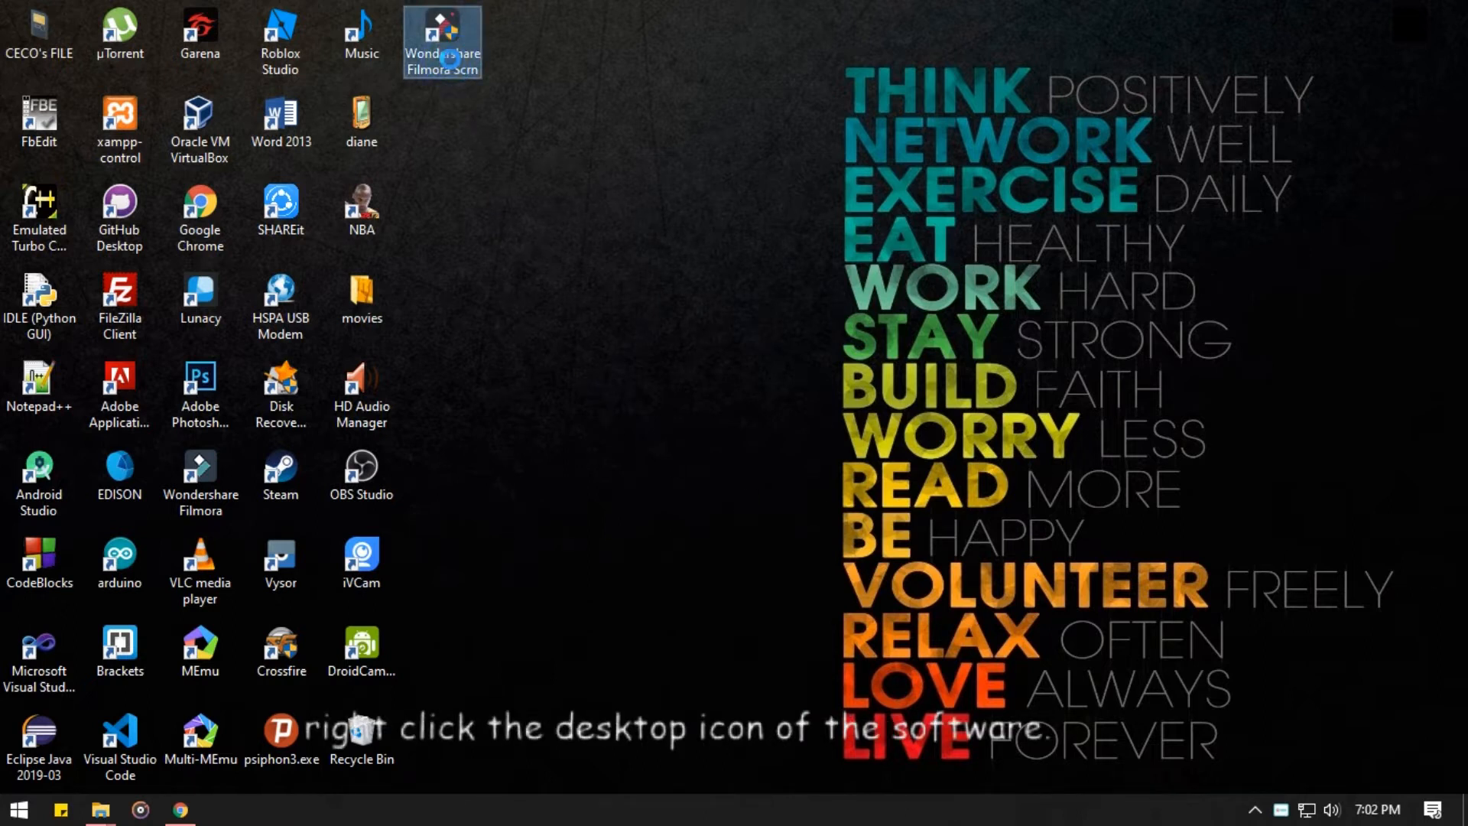
pyautogui.rightClick(442, 43)
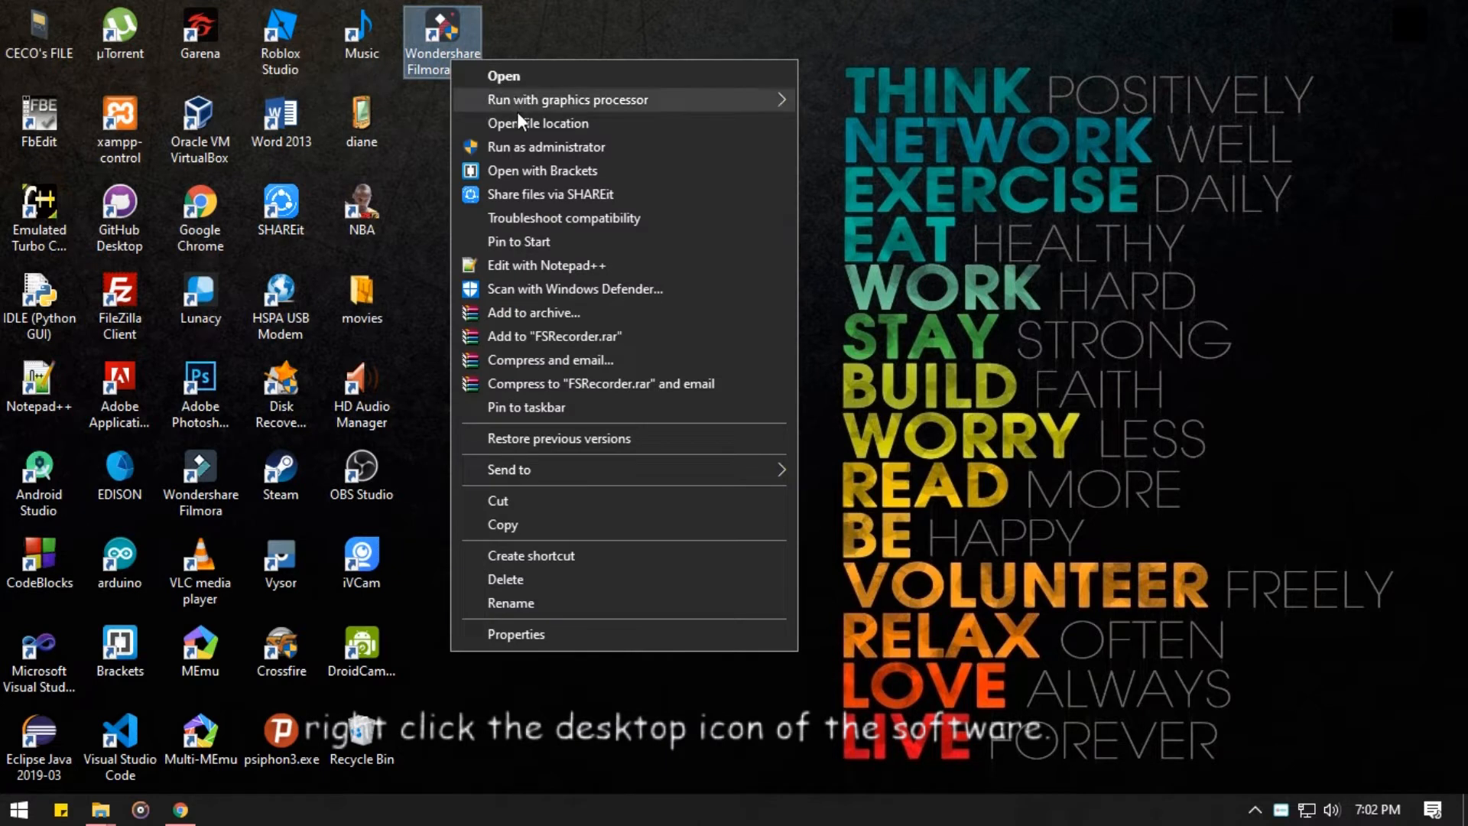
pyautogui.click(537, 123)
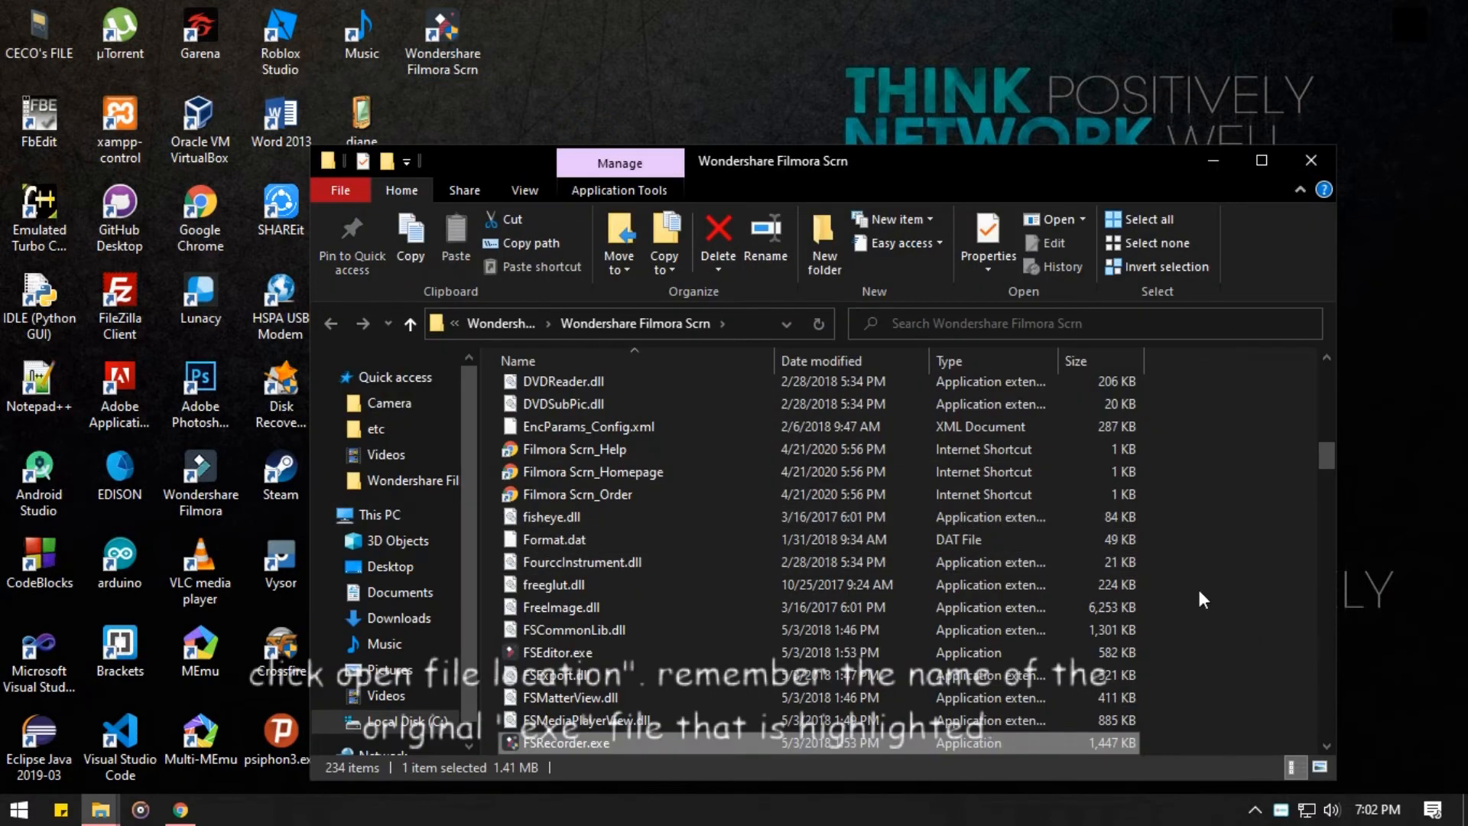
pyautogui.scroll(-3)
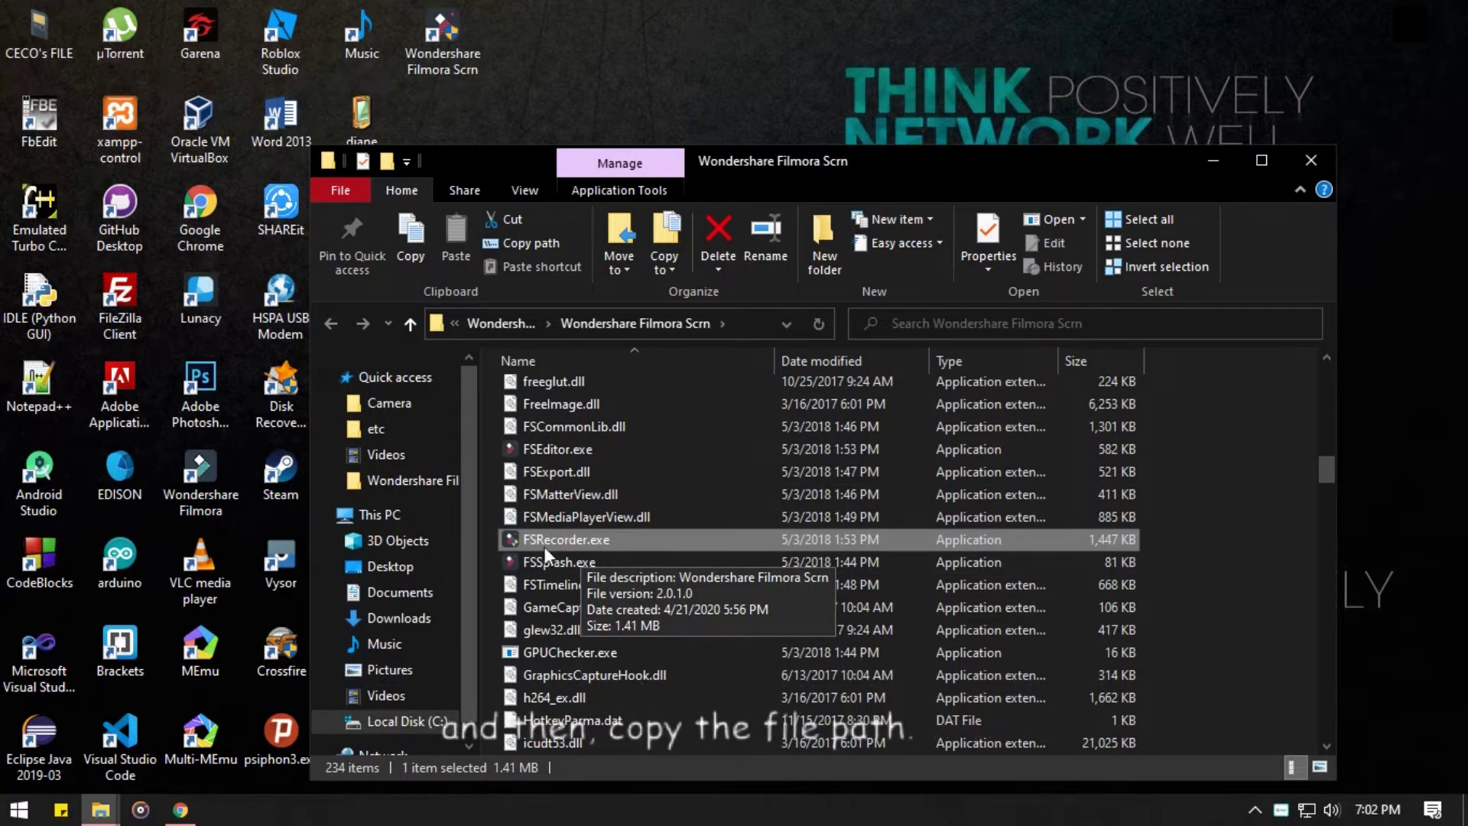
pyautogui.moveTo(749, 324)
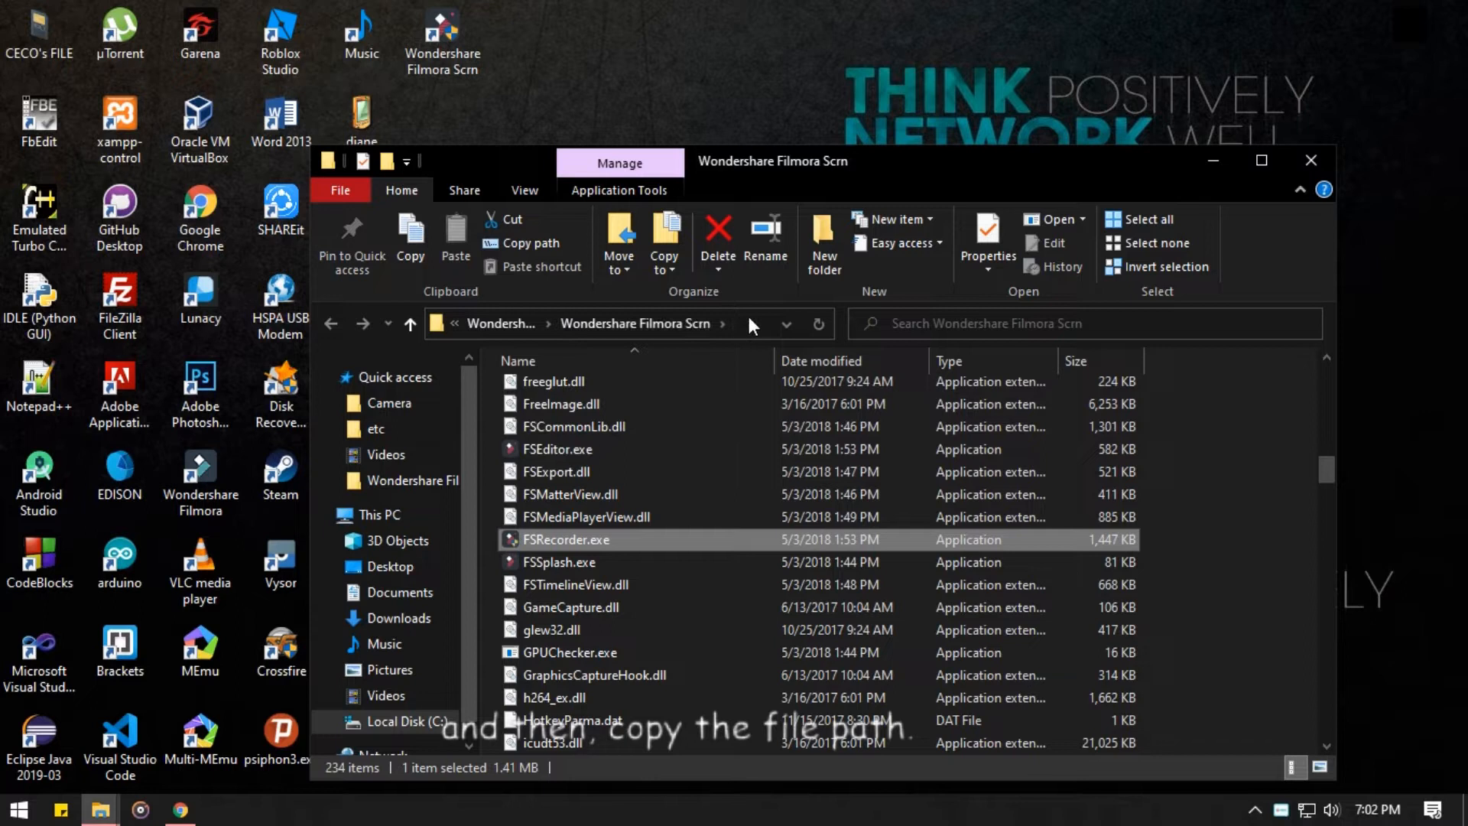
# Step: Copy the install folder's full path from the Explorer address bar
pyautogui.click(609, 322)
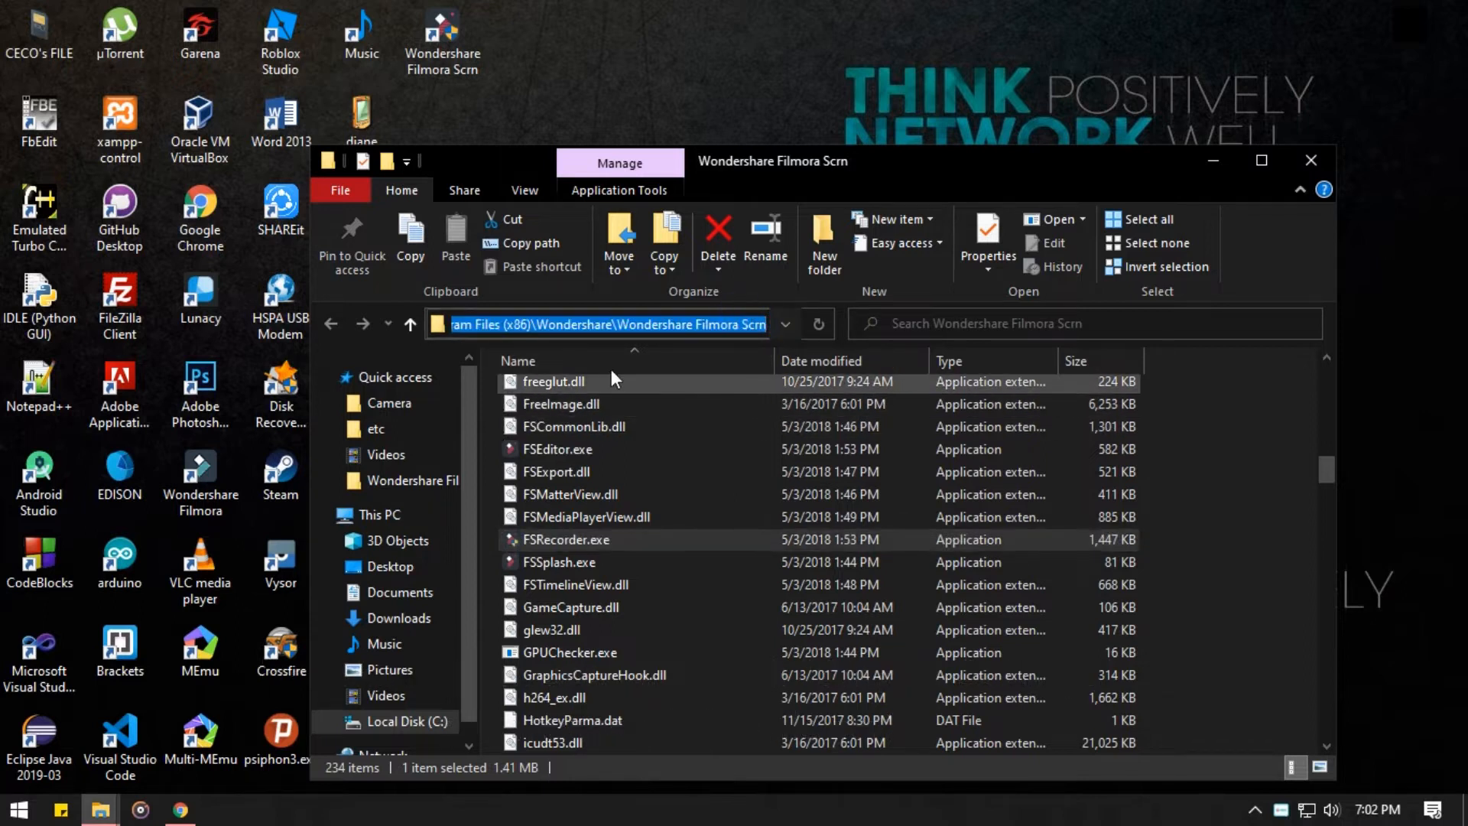
pyautogui.moveTo(599, 356)
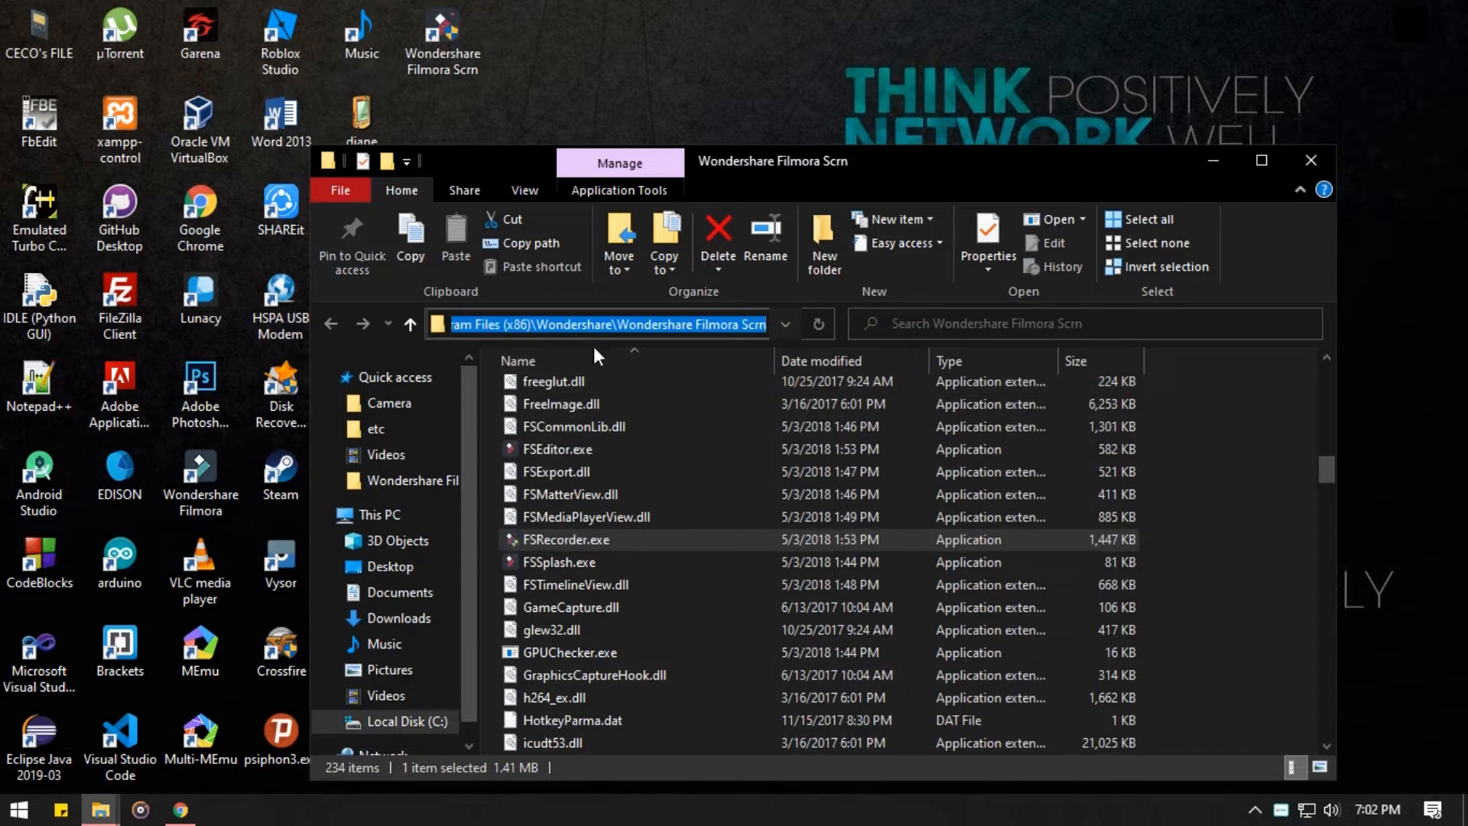
pyautogui.rightClick(674, 325)
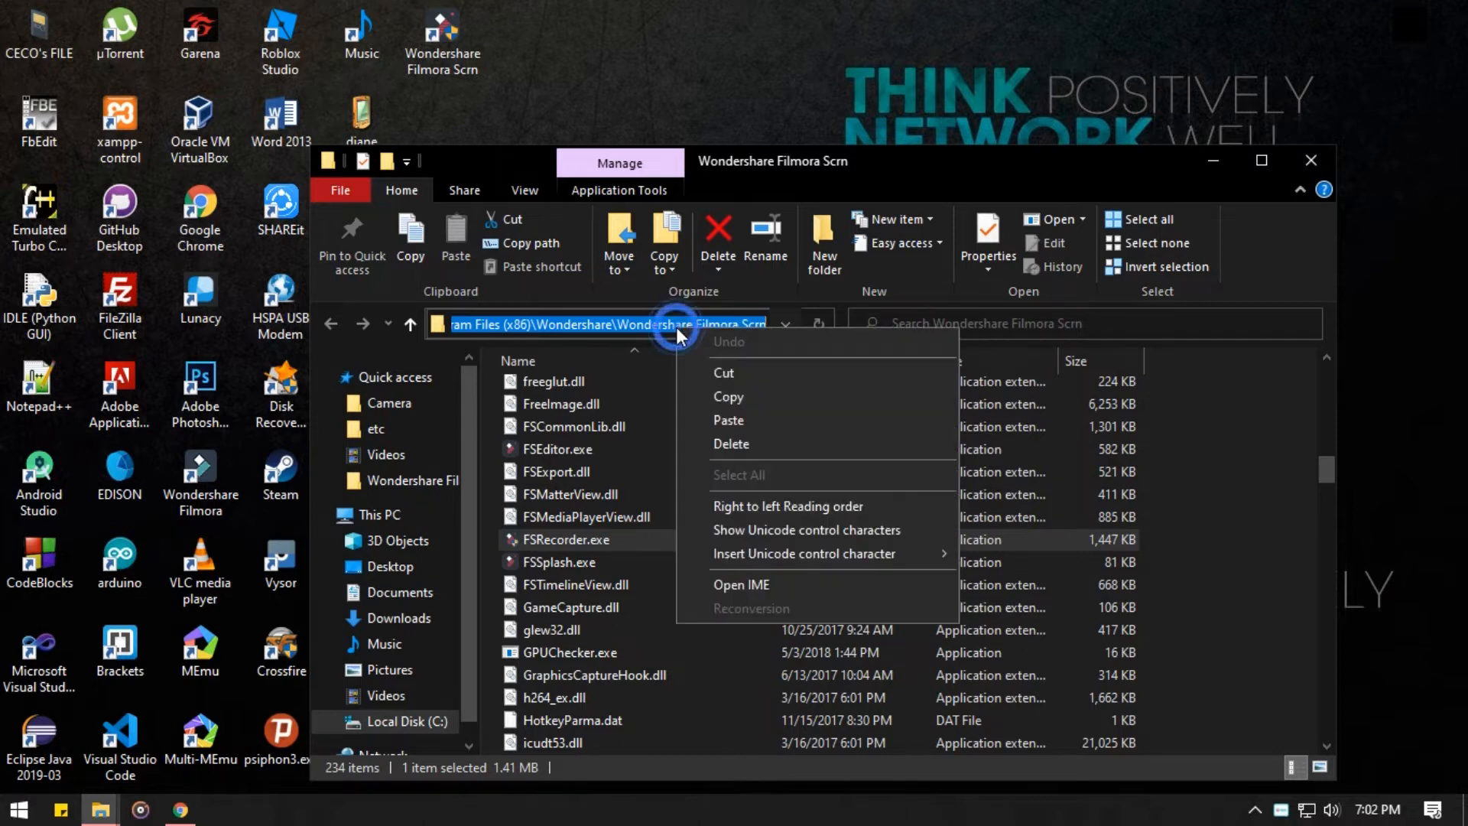
pyautogui.click(740, 393)
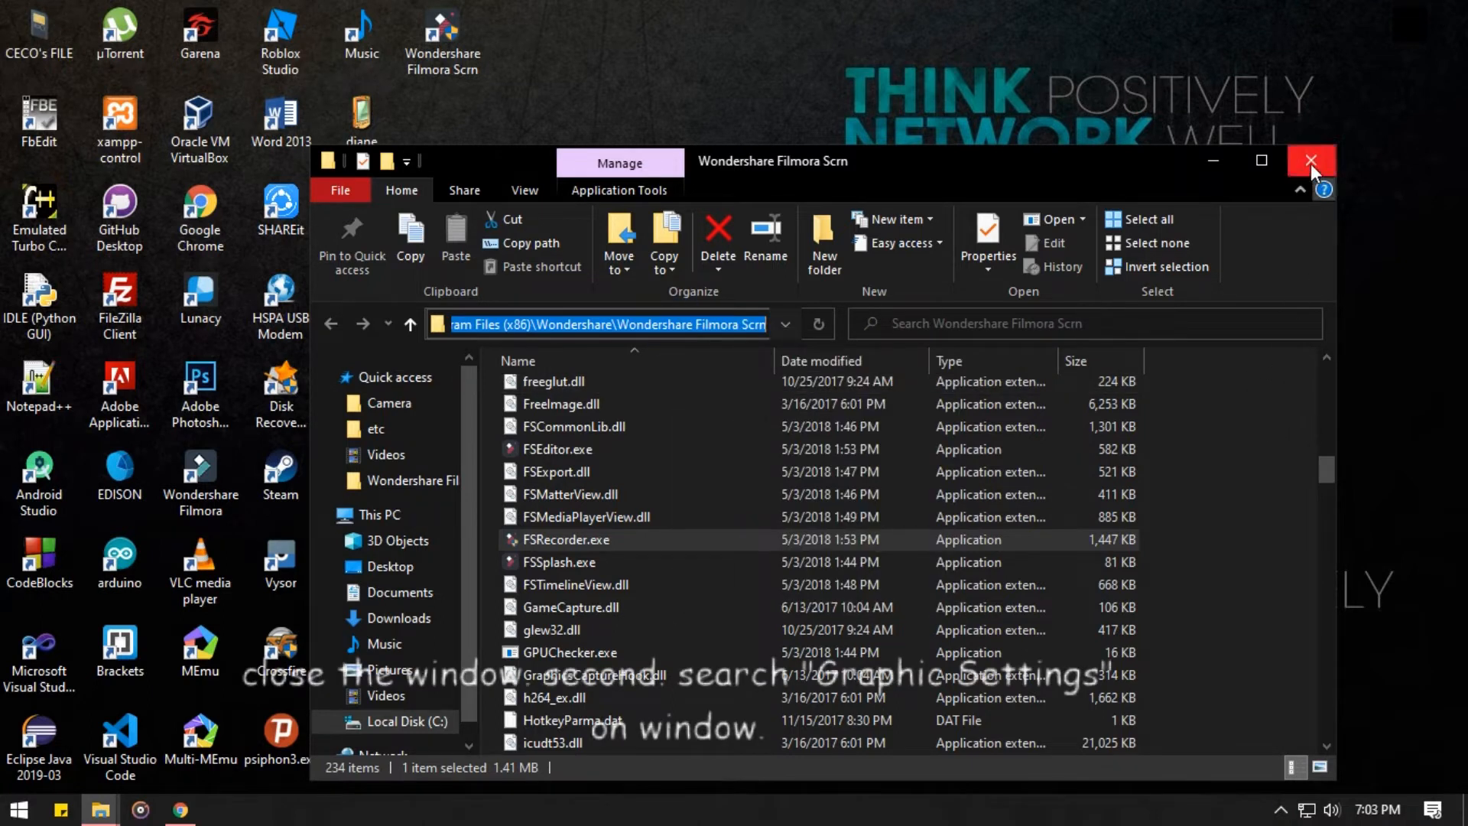
# Step: Close Explorer, search for 'graphics settings' and reach the page's Browse for a classic app
pyautogui.click(1311, 161)
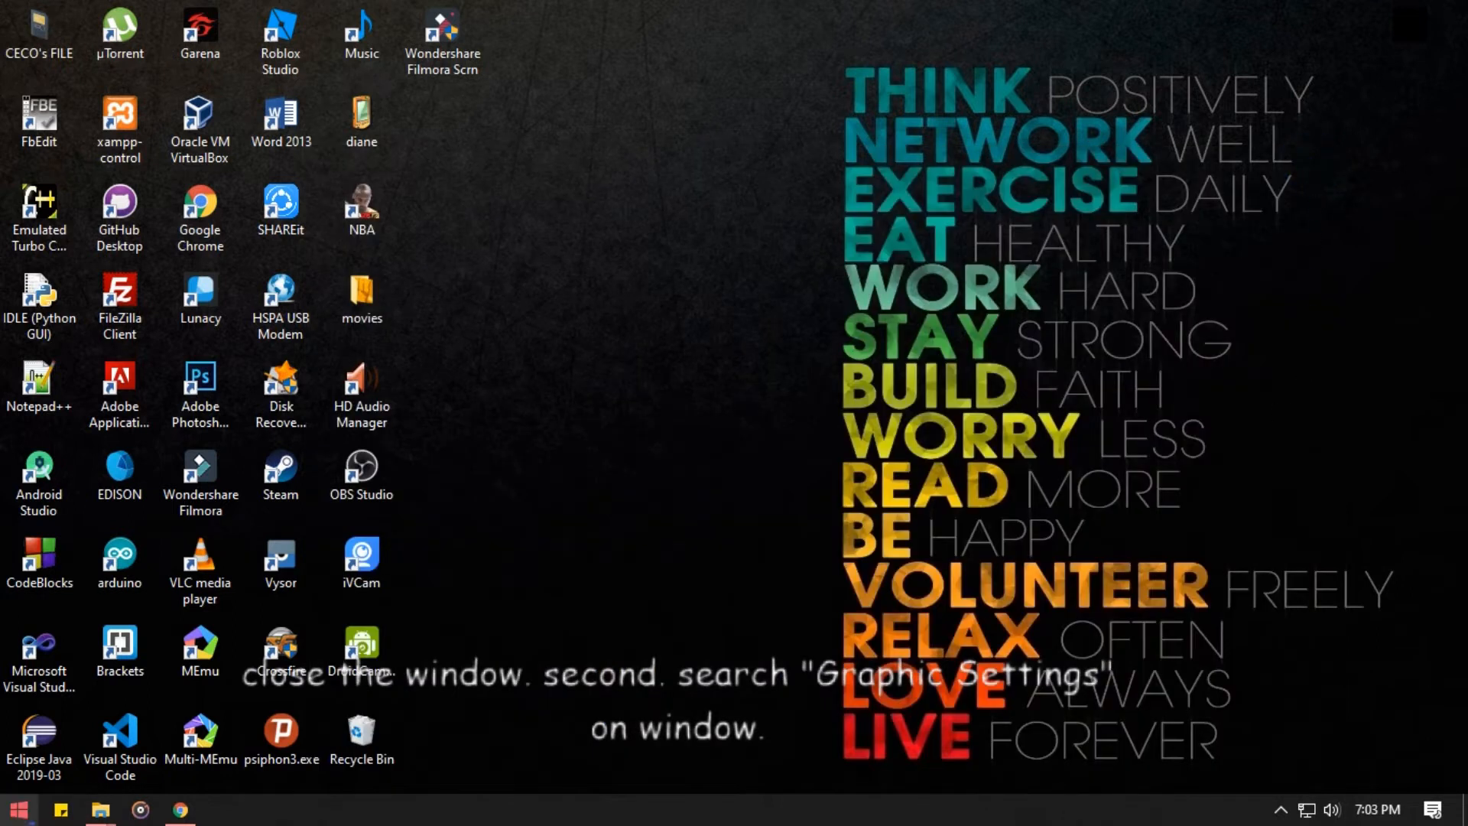
pyautogui.click(17, 809)
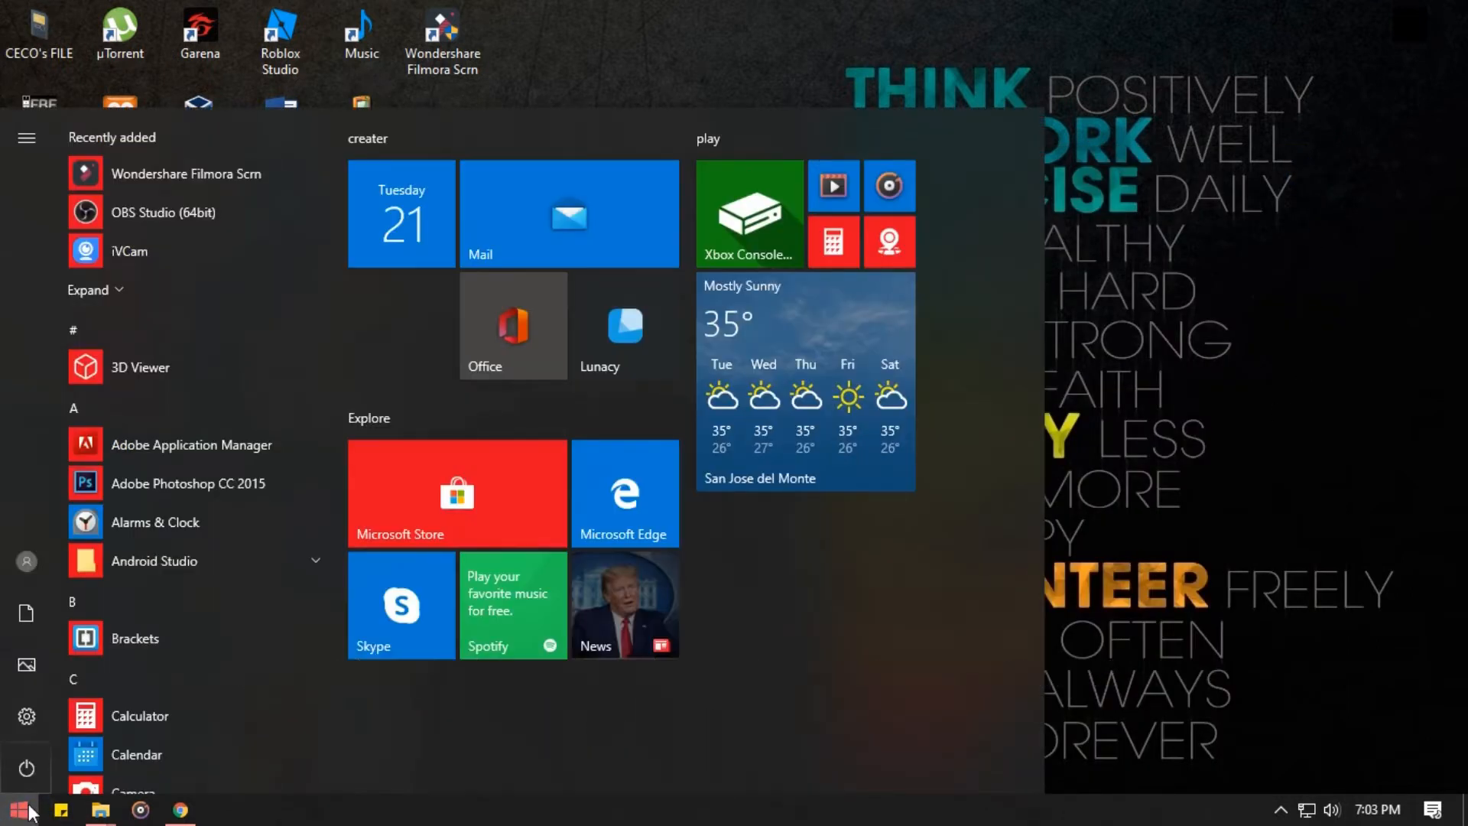
pyautogui.write('g')
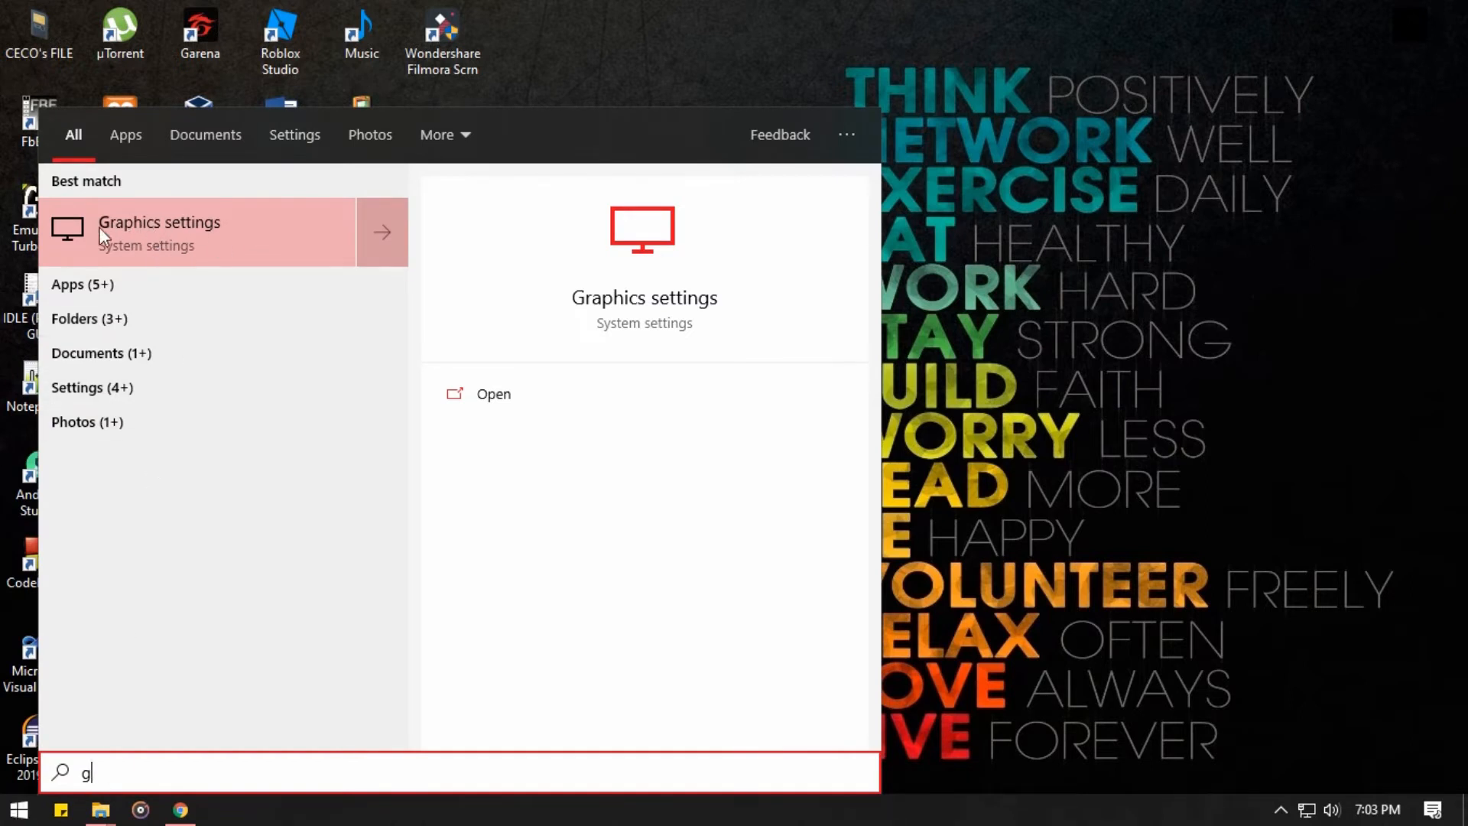
pyautogui.moveTo(213, 238)
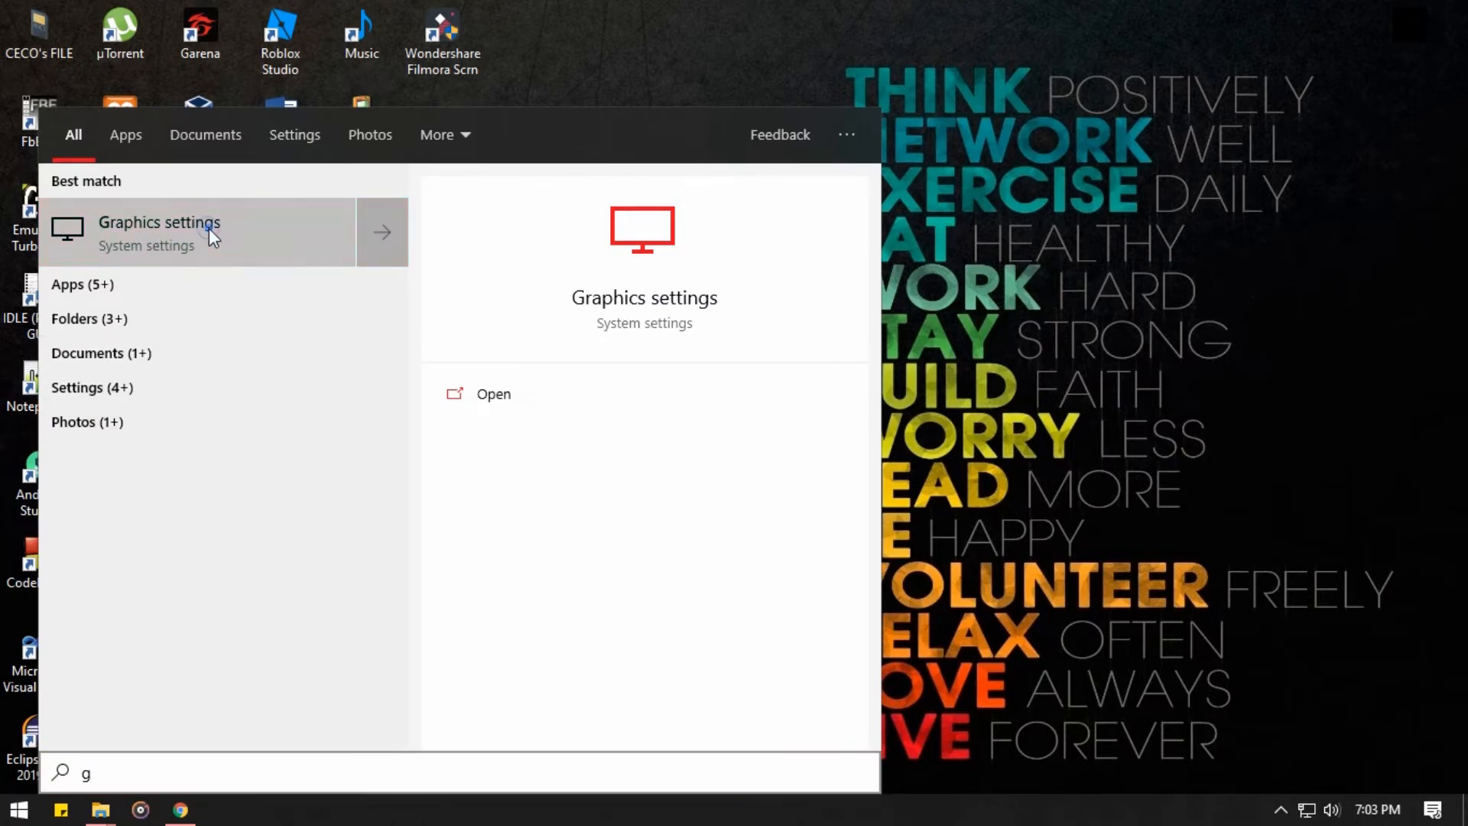
pyautogui.click(494, 393)
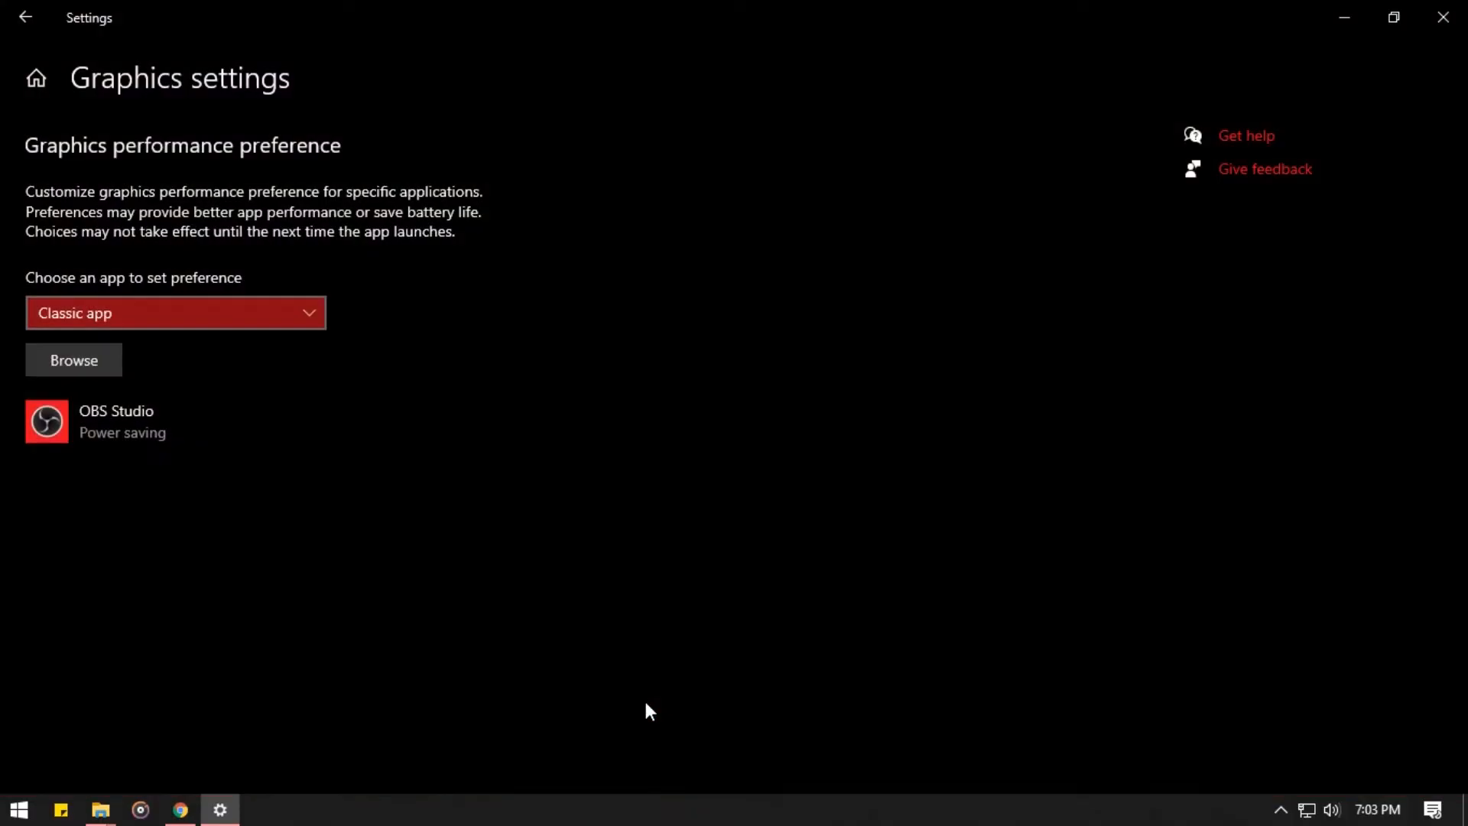
pyautogui.moveTo(407, 423)
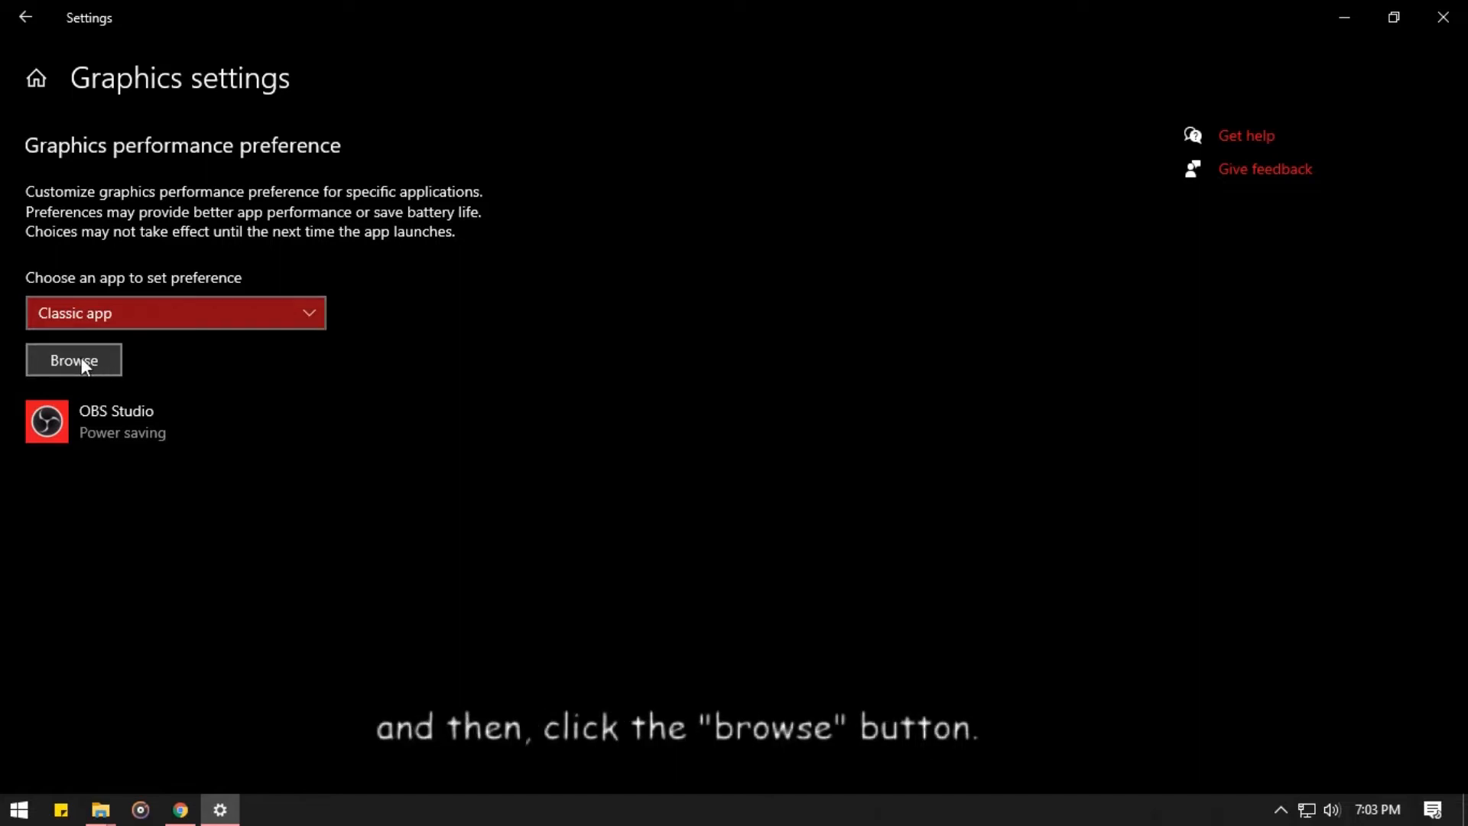
pyautogui.click(73, 361)
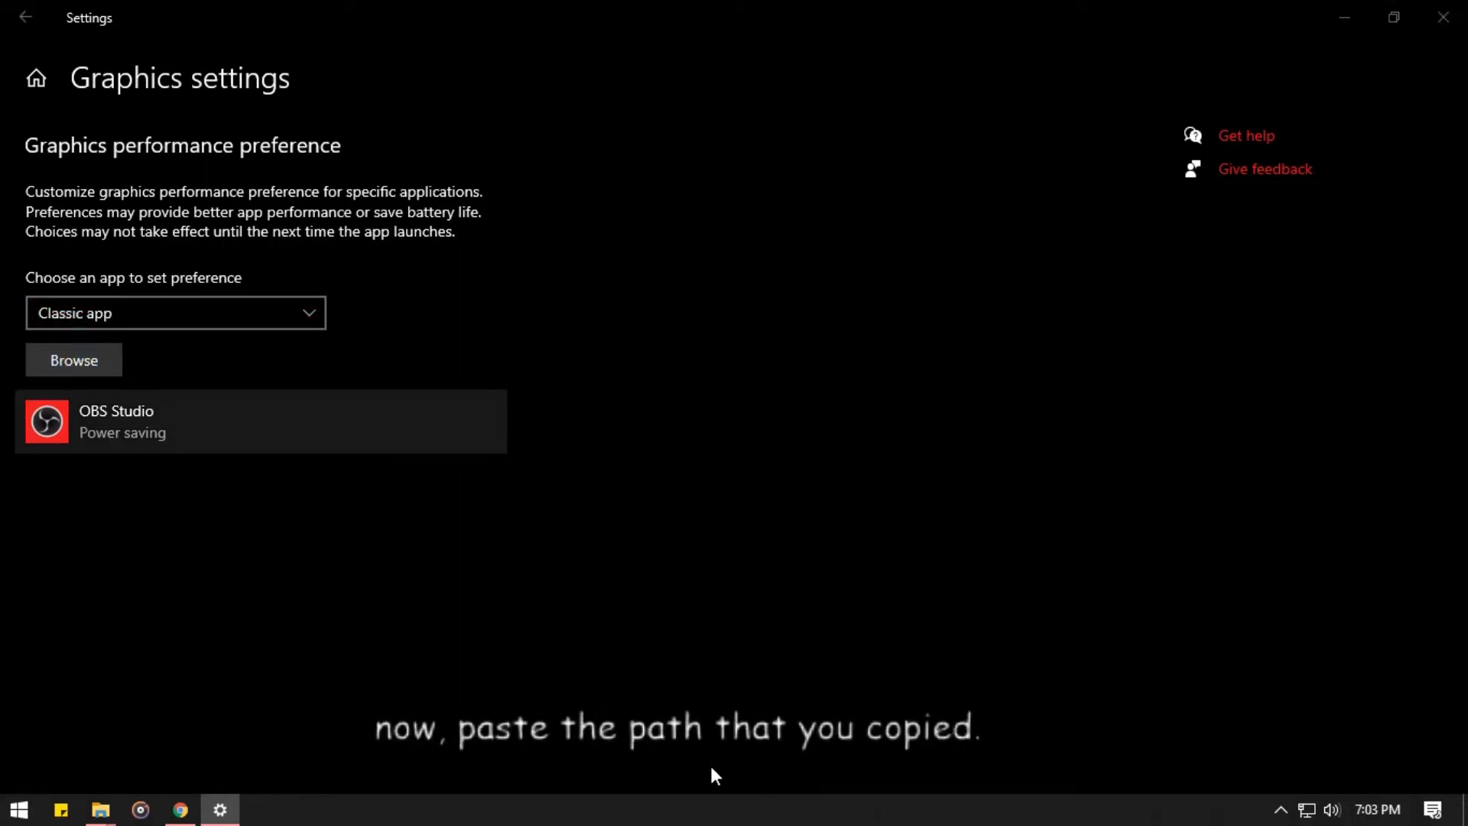
# Step: Add FSRecorder.exe from the copied folder to the list and bring up its Options
pyautogui.click(73, 359)
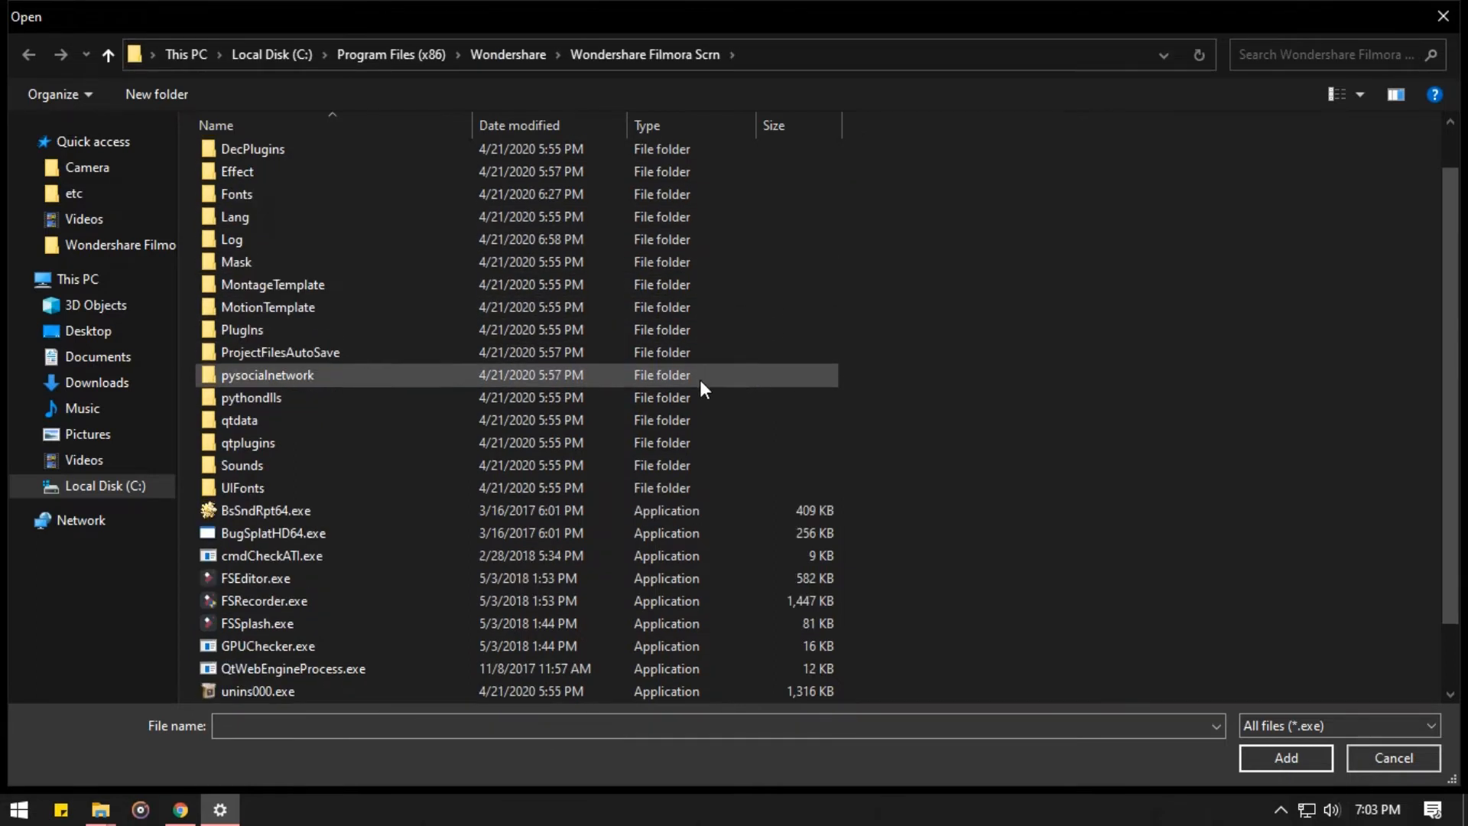
pyautogui.click(1337, 725)
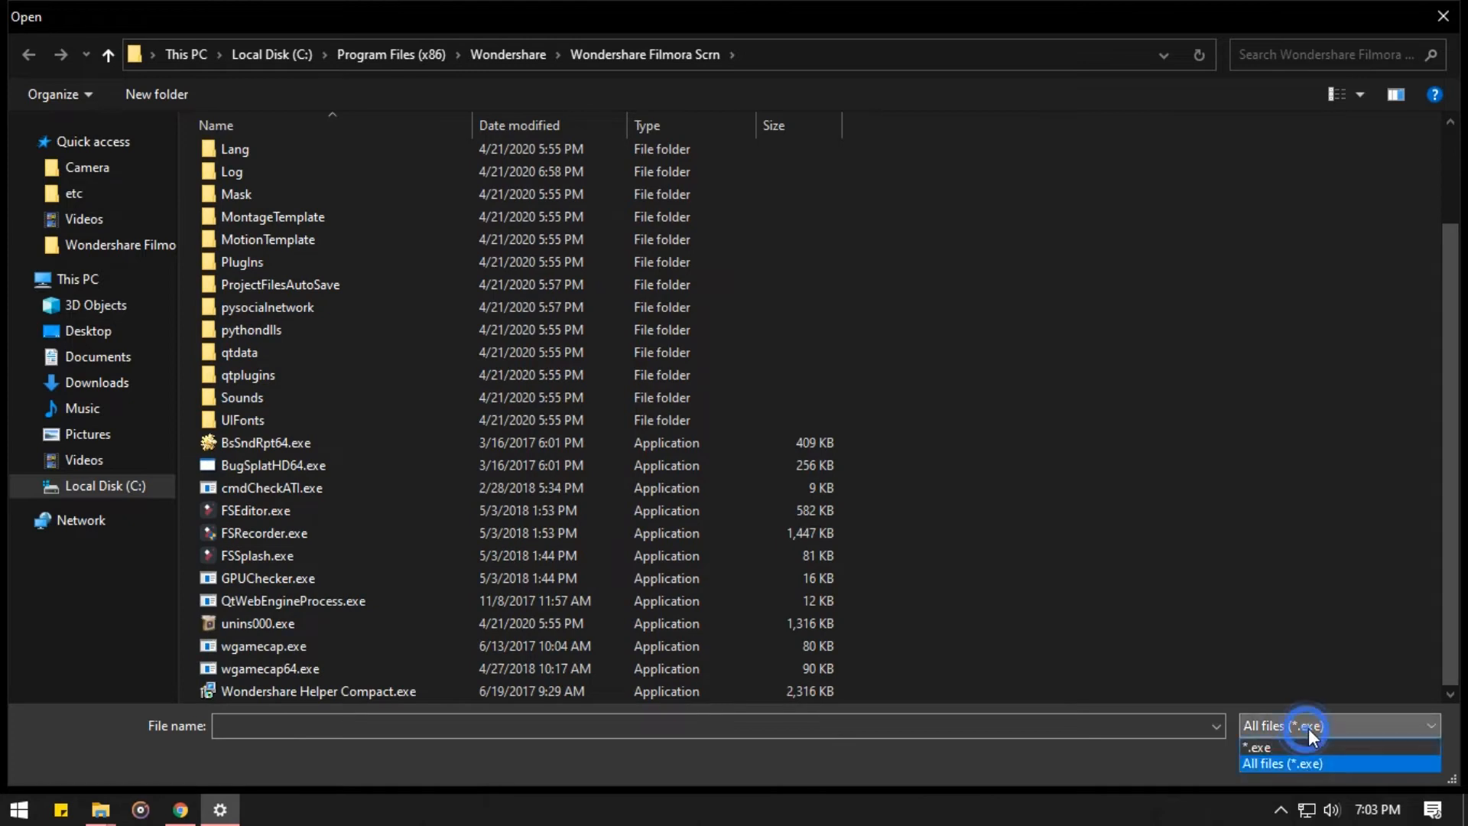
pyautogui.moveTo(1279, 768)
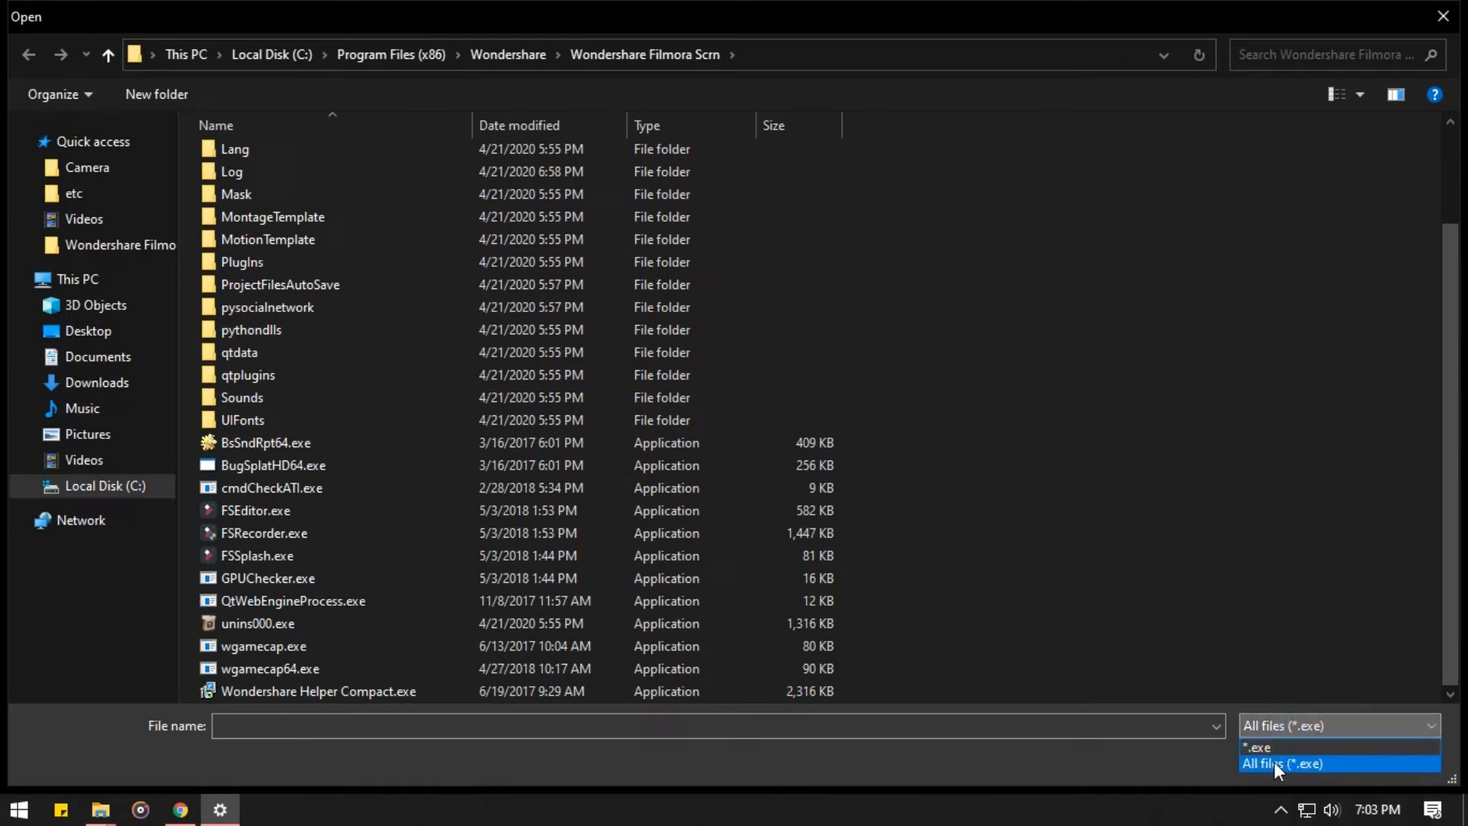
pyautogui.click(1282, 764)
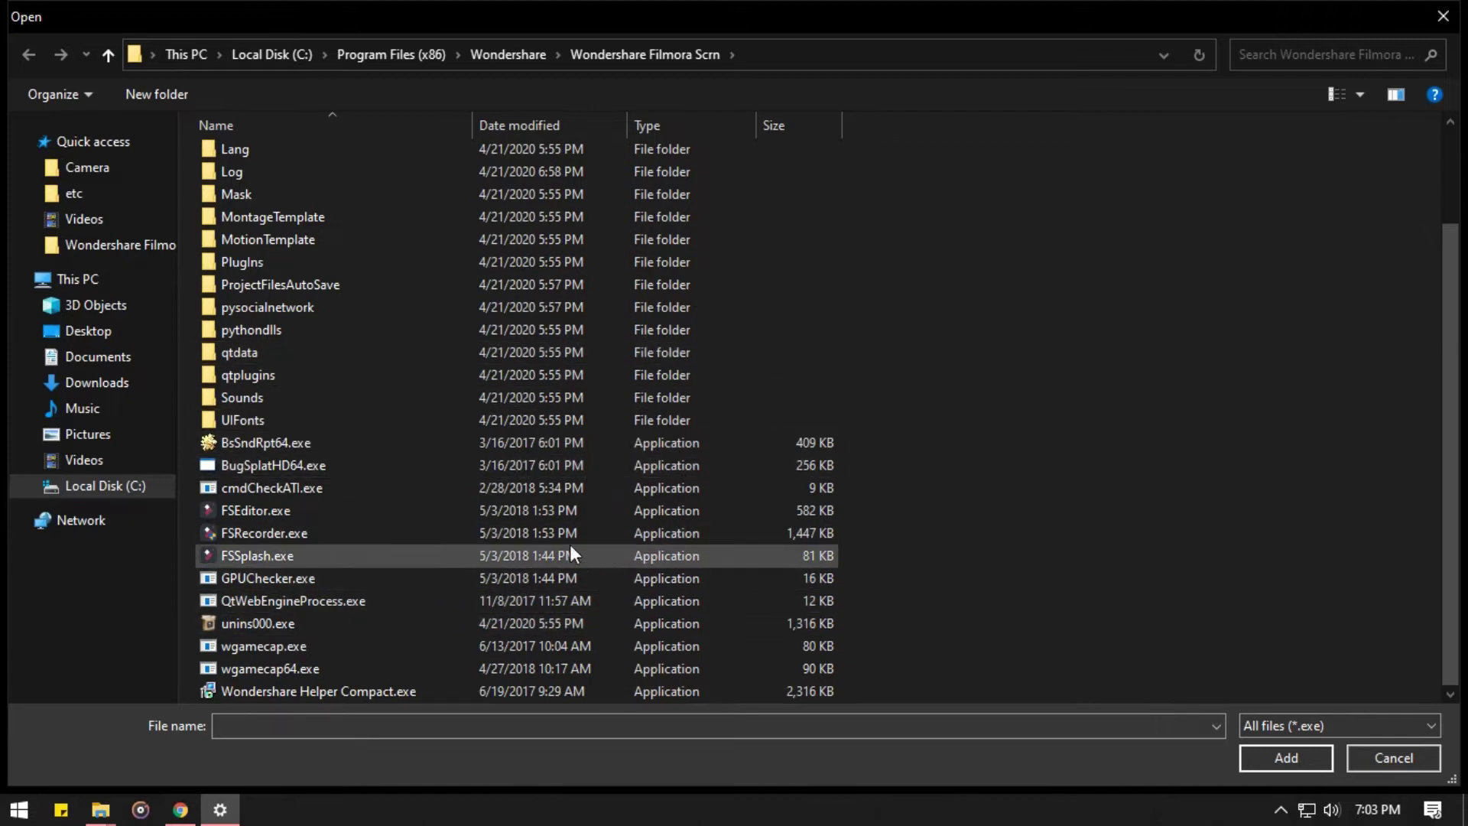
pyautogui.moveTo(378, 557)
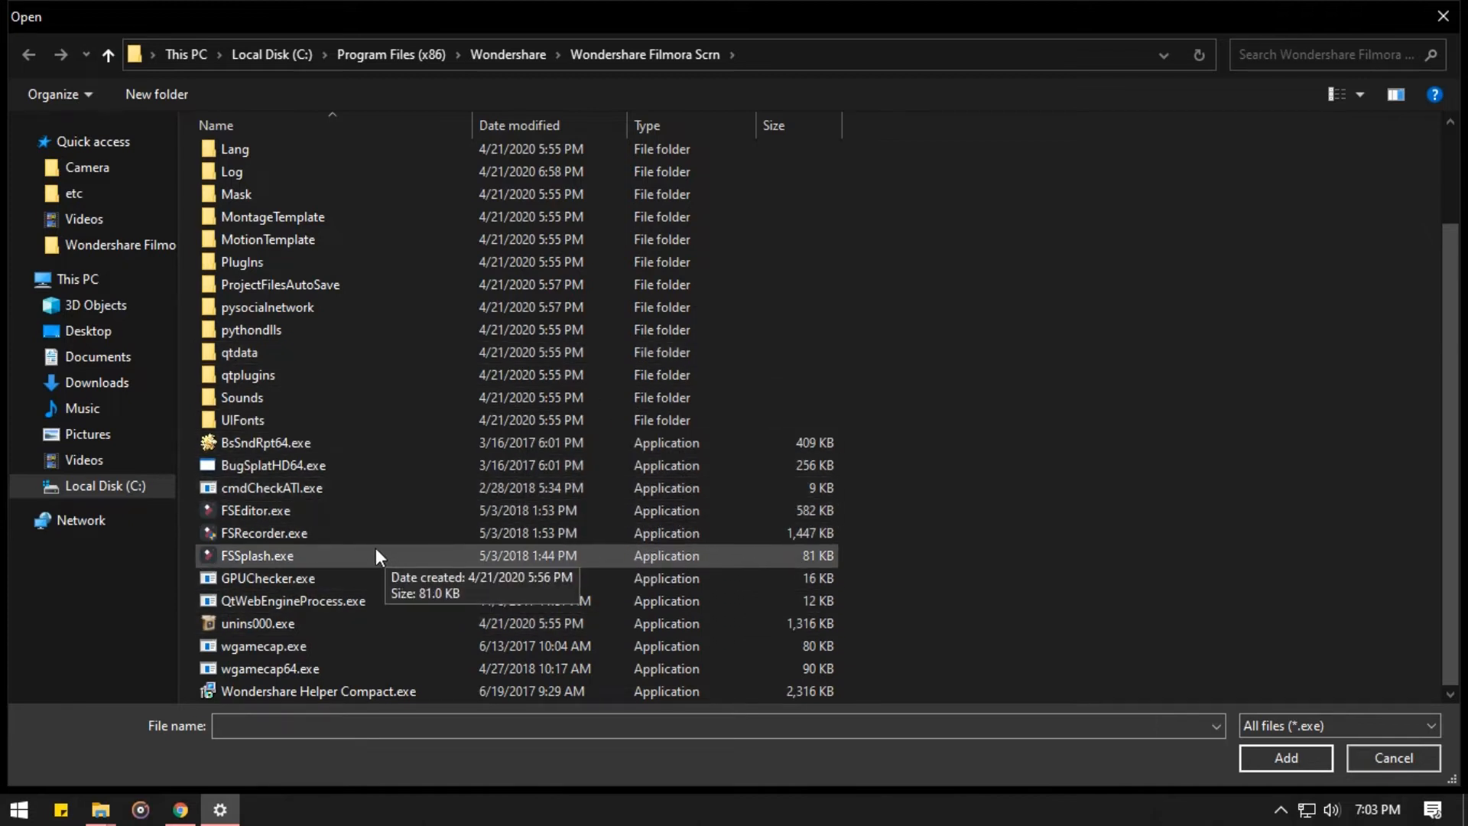
pyautogui.click(265, 532)
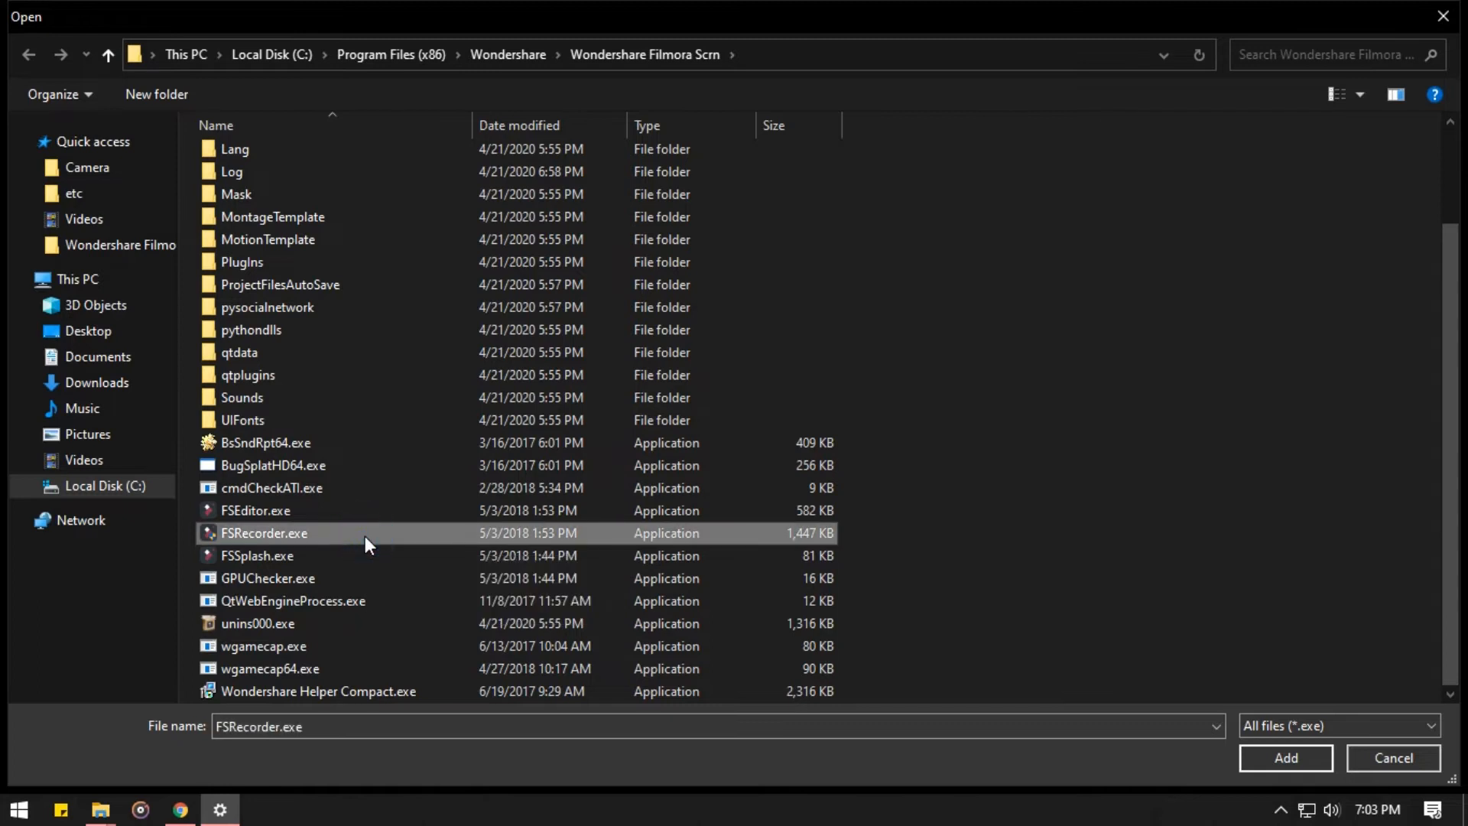
pyautogui.moveTo(255, 511)
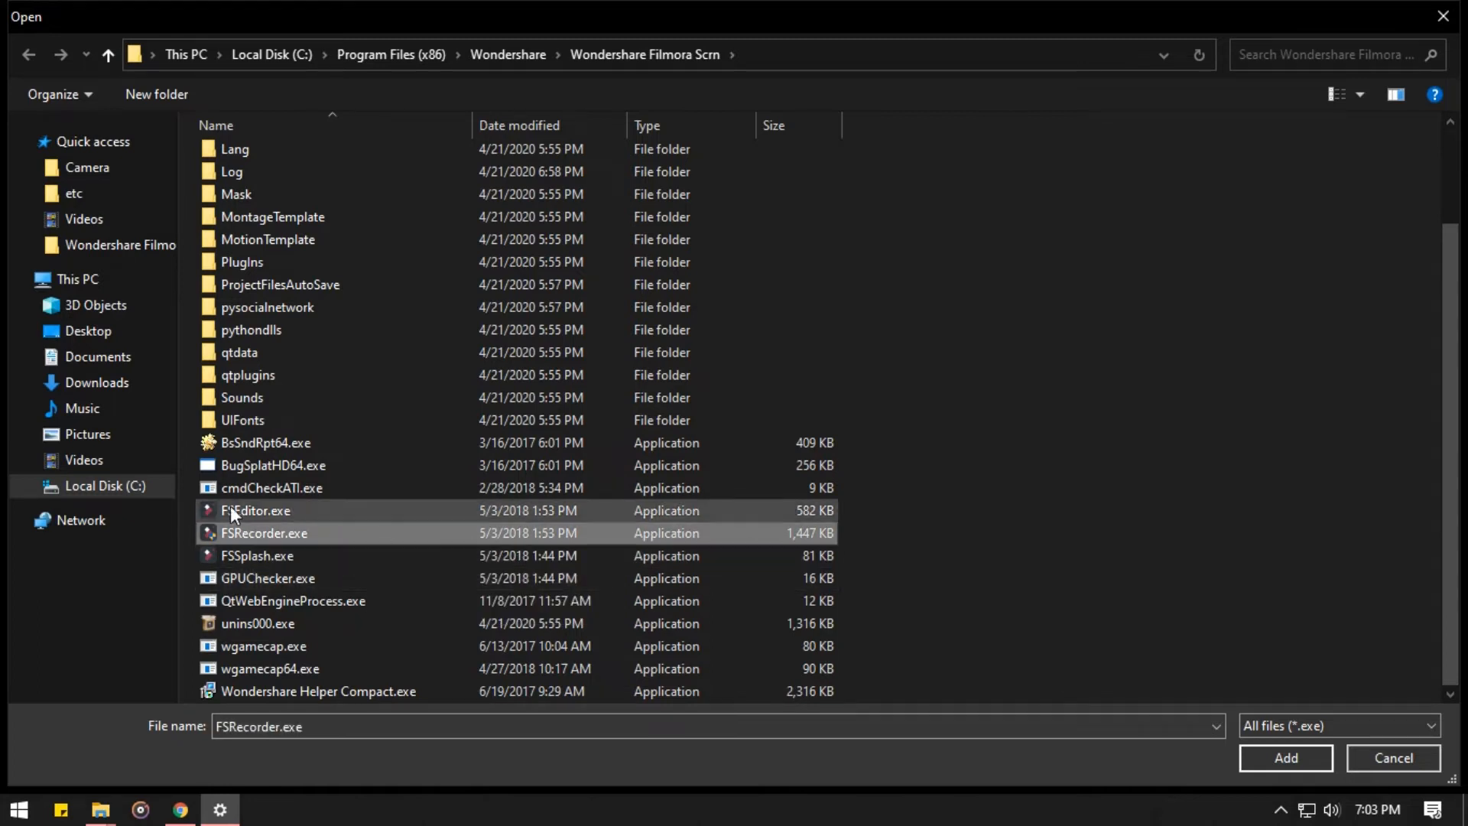
pyautogui.moveTo(301, 541)
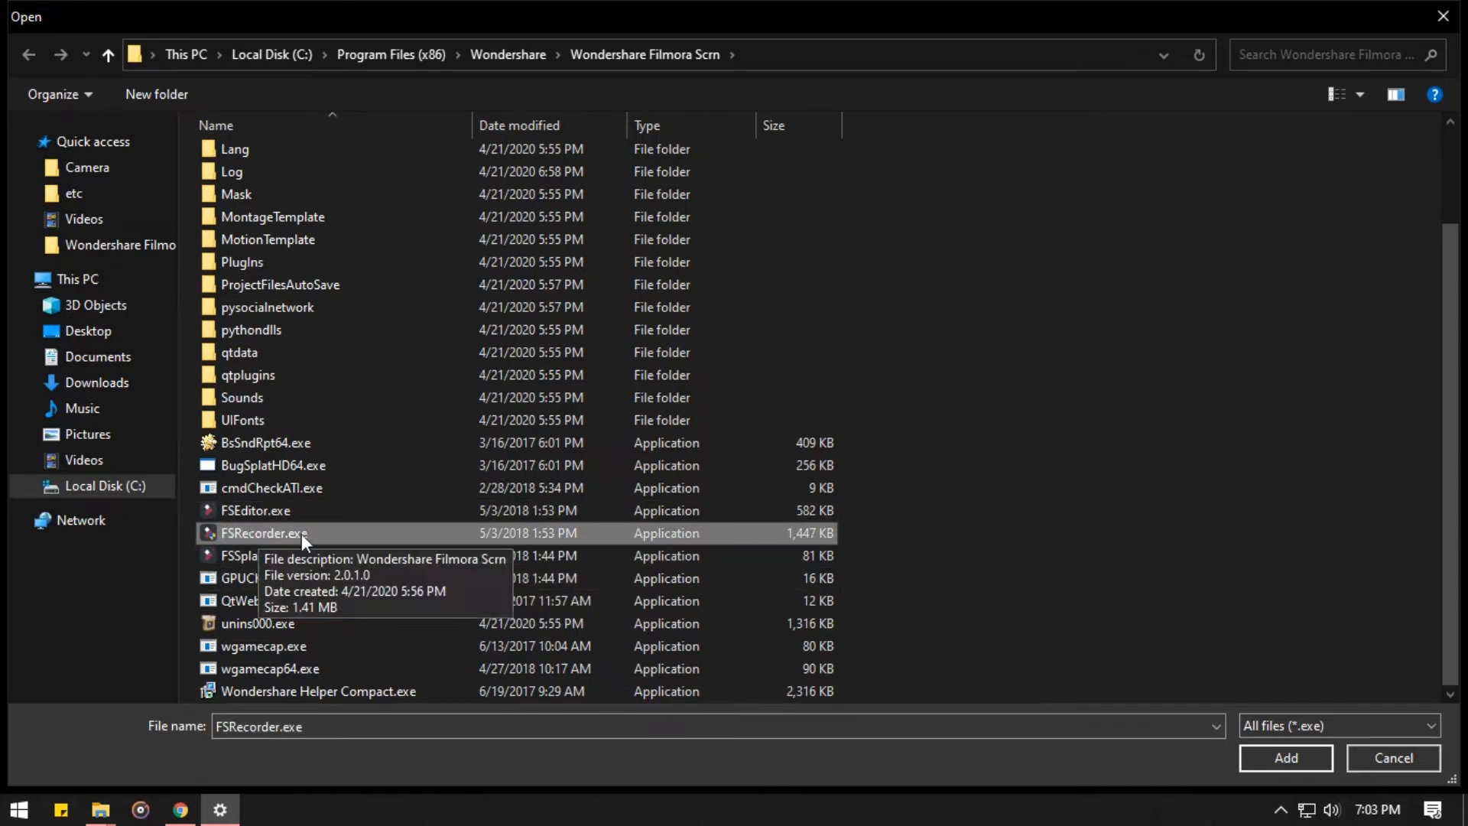
pyautogui.click(1284, 757)
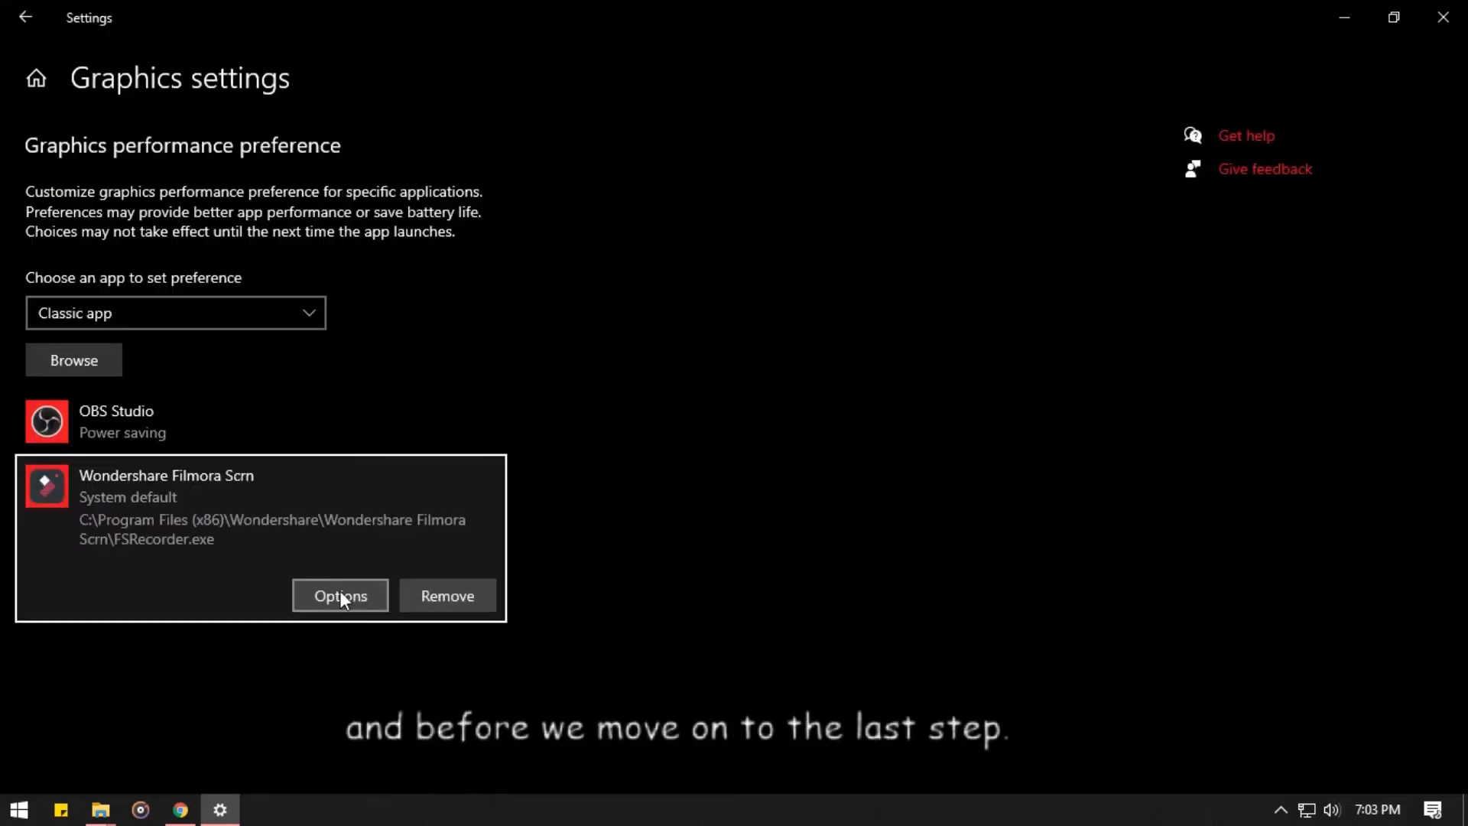
pyautogui.click(339, 595)
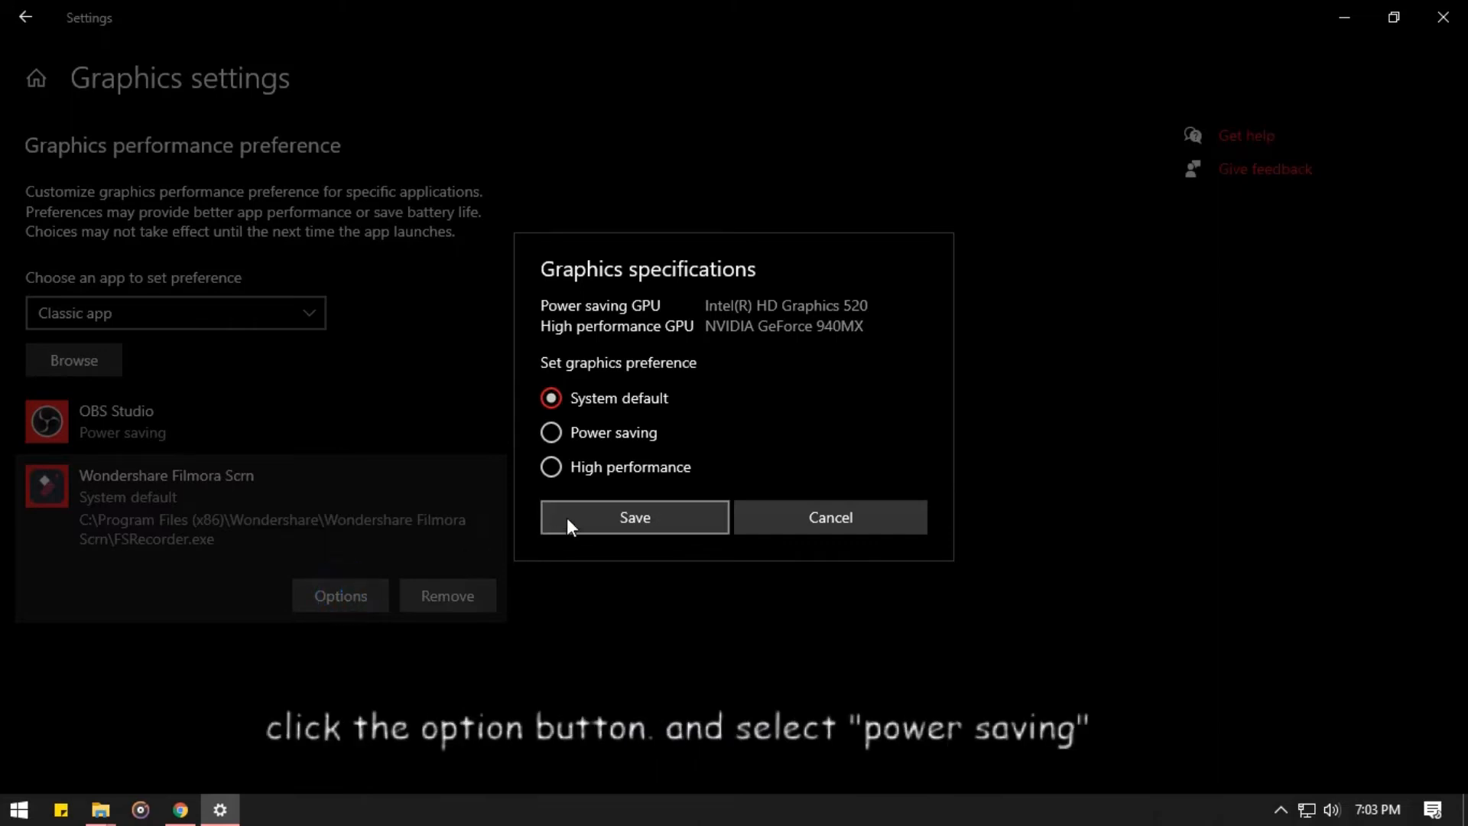
pyautogui.moveTo(908, 313)
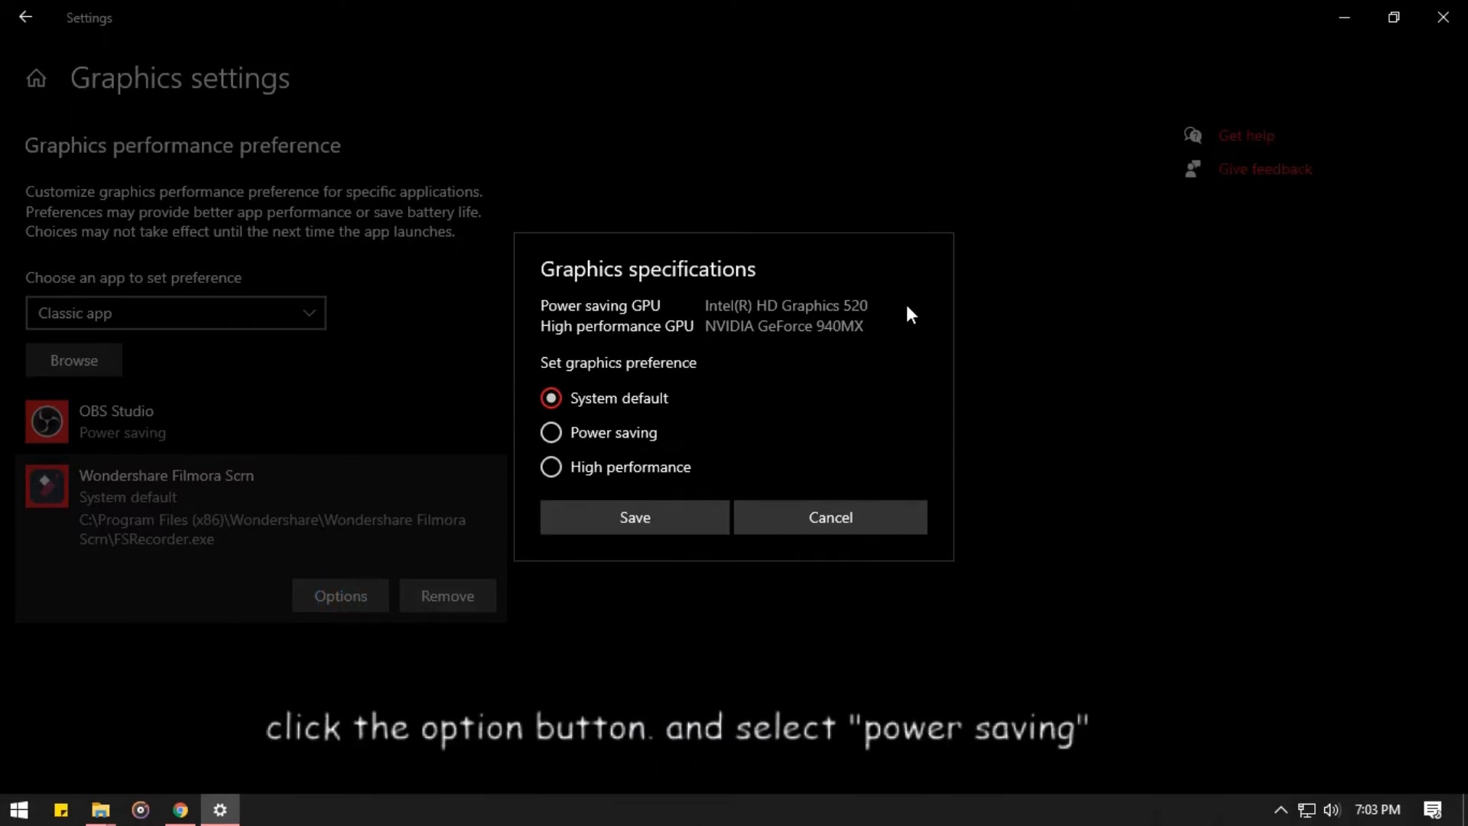
pyautogui.moveTo(836, 327)
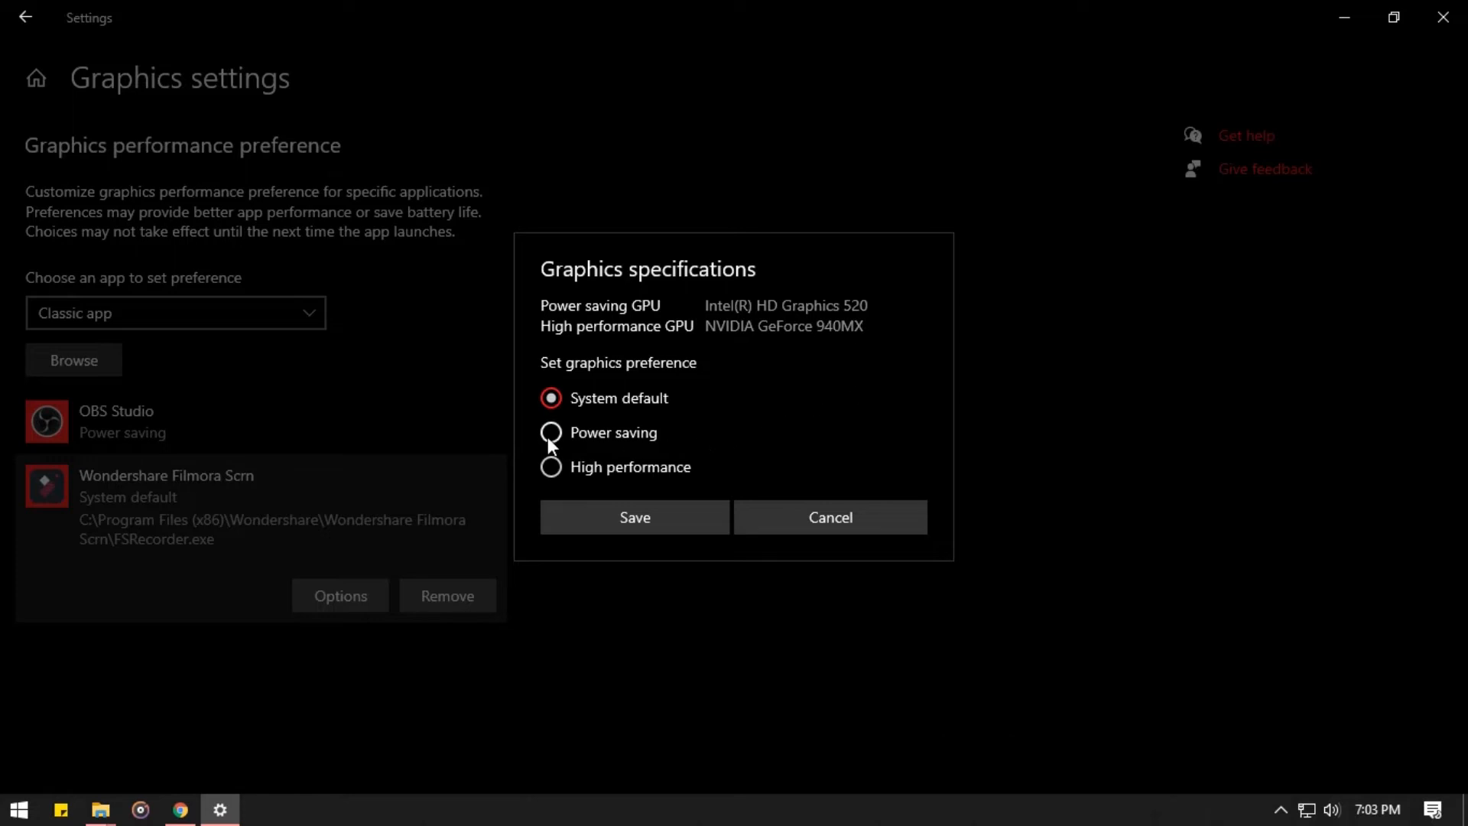
# Step: Choose Power saving for FSRecorder.exe and save the preference
pyautogui.click(550, 431)
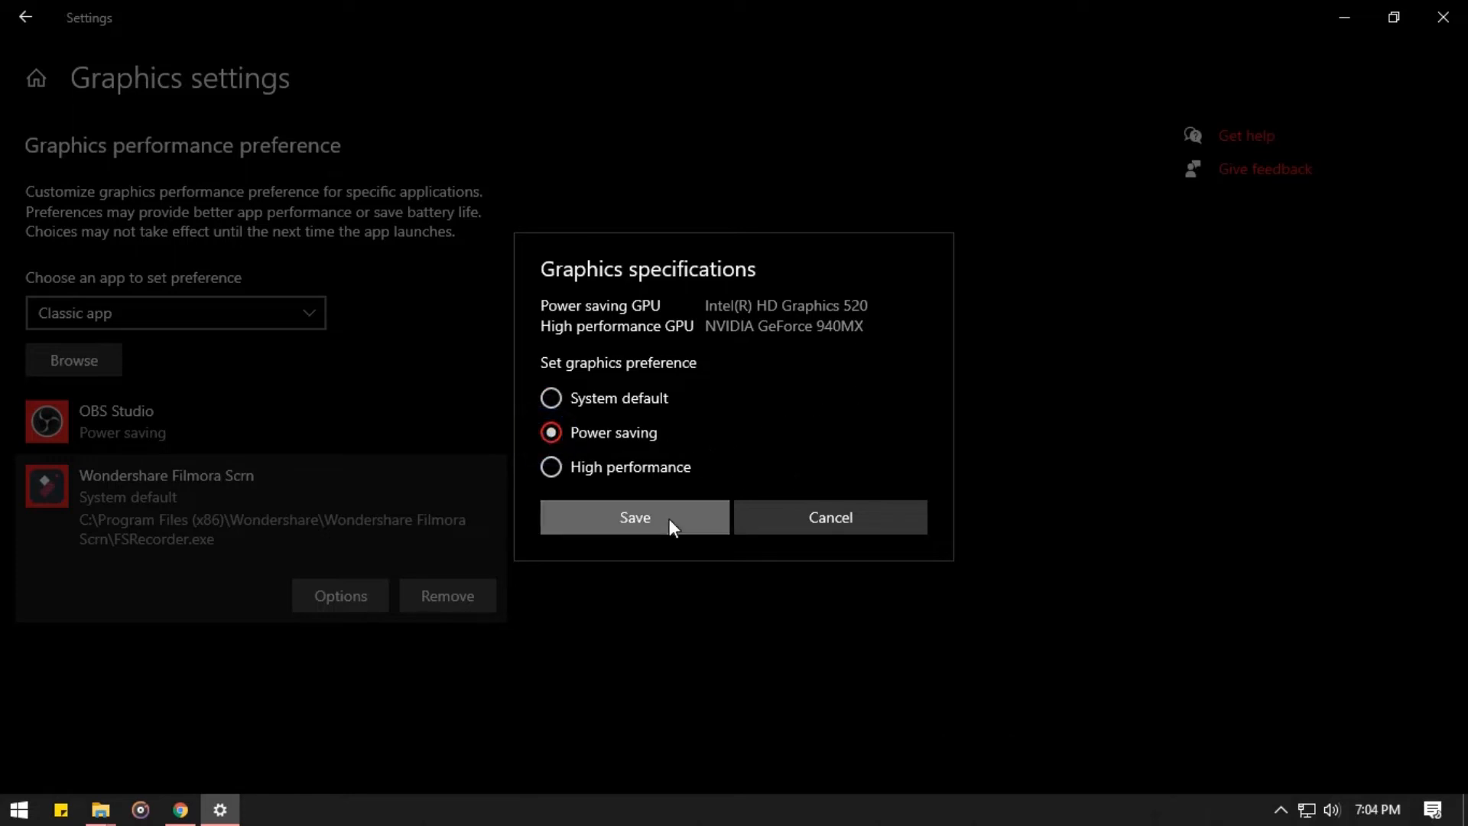
pyautogui.click(633, 517)
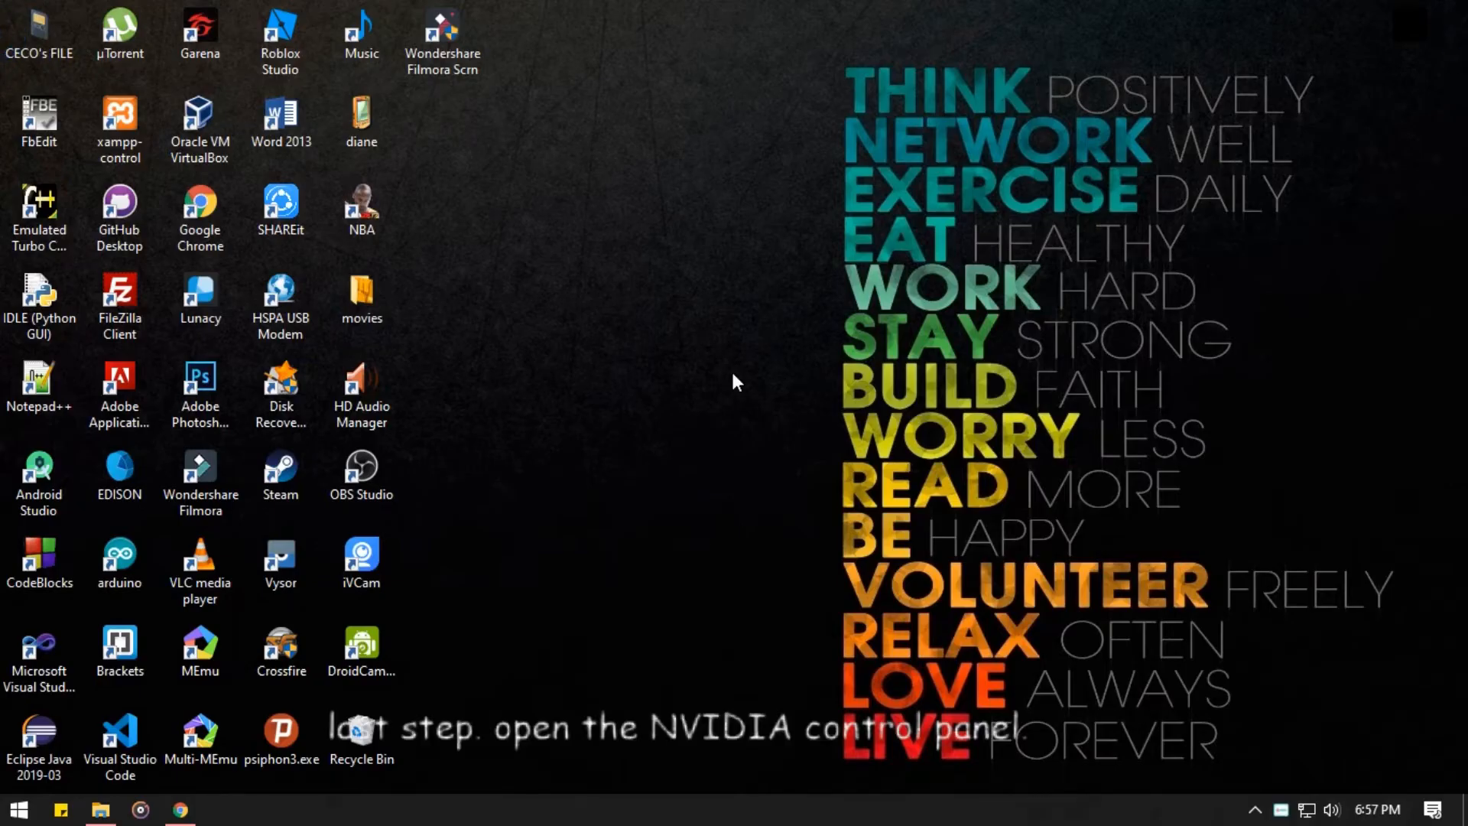
pyautogui.moveTo(1257, 788)
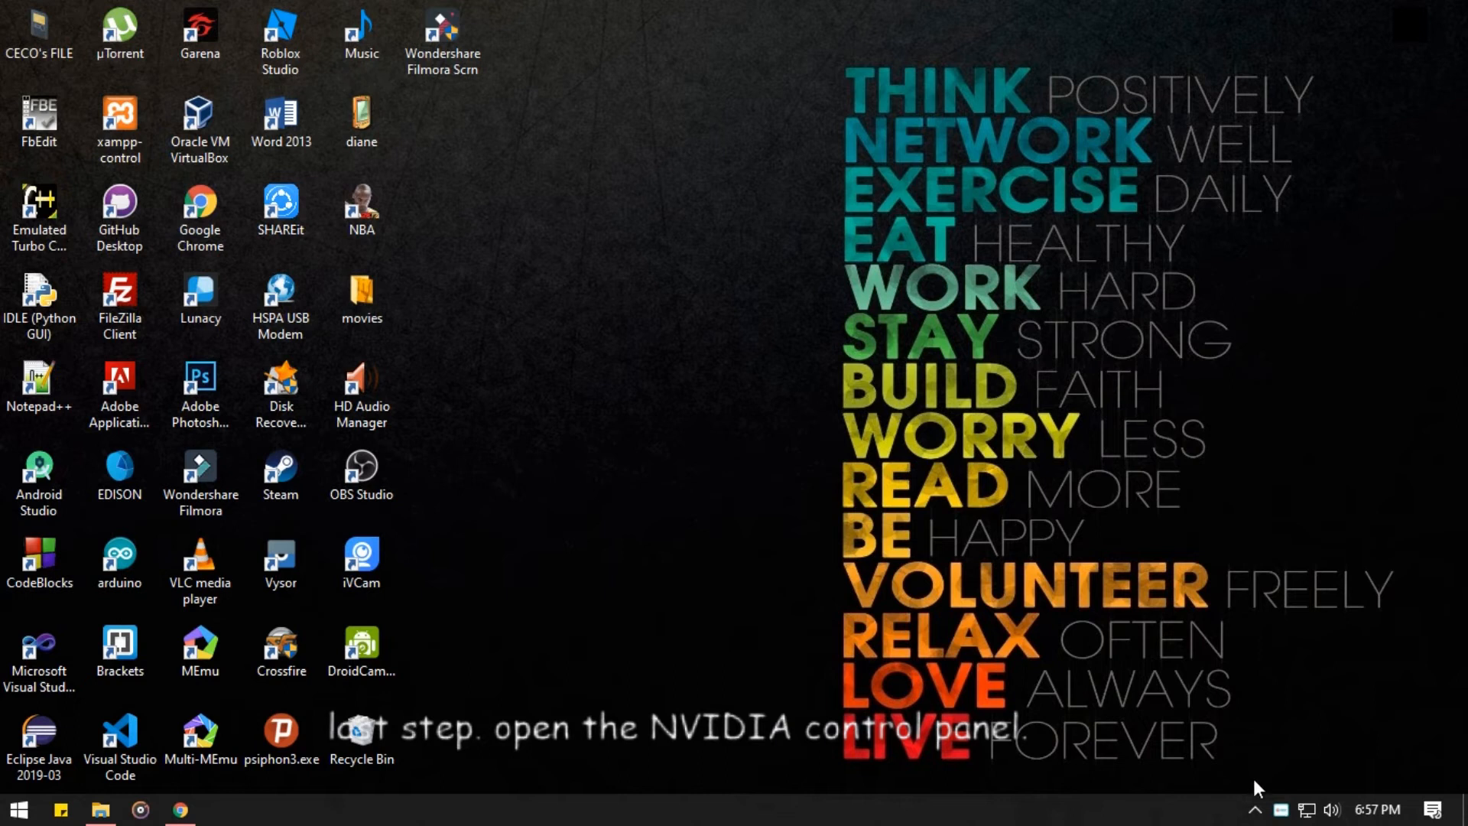
# Step: Check the NVIDIA tray icon, then bring up the desktop menu offering NVIDIA Control Panel
pyautogui.click(1254, 809)
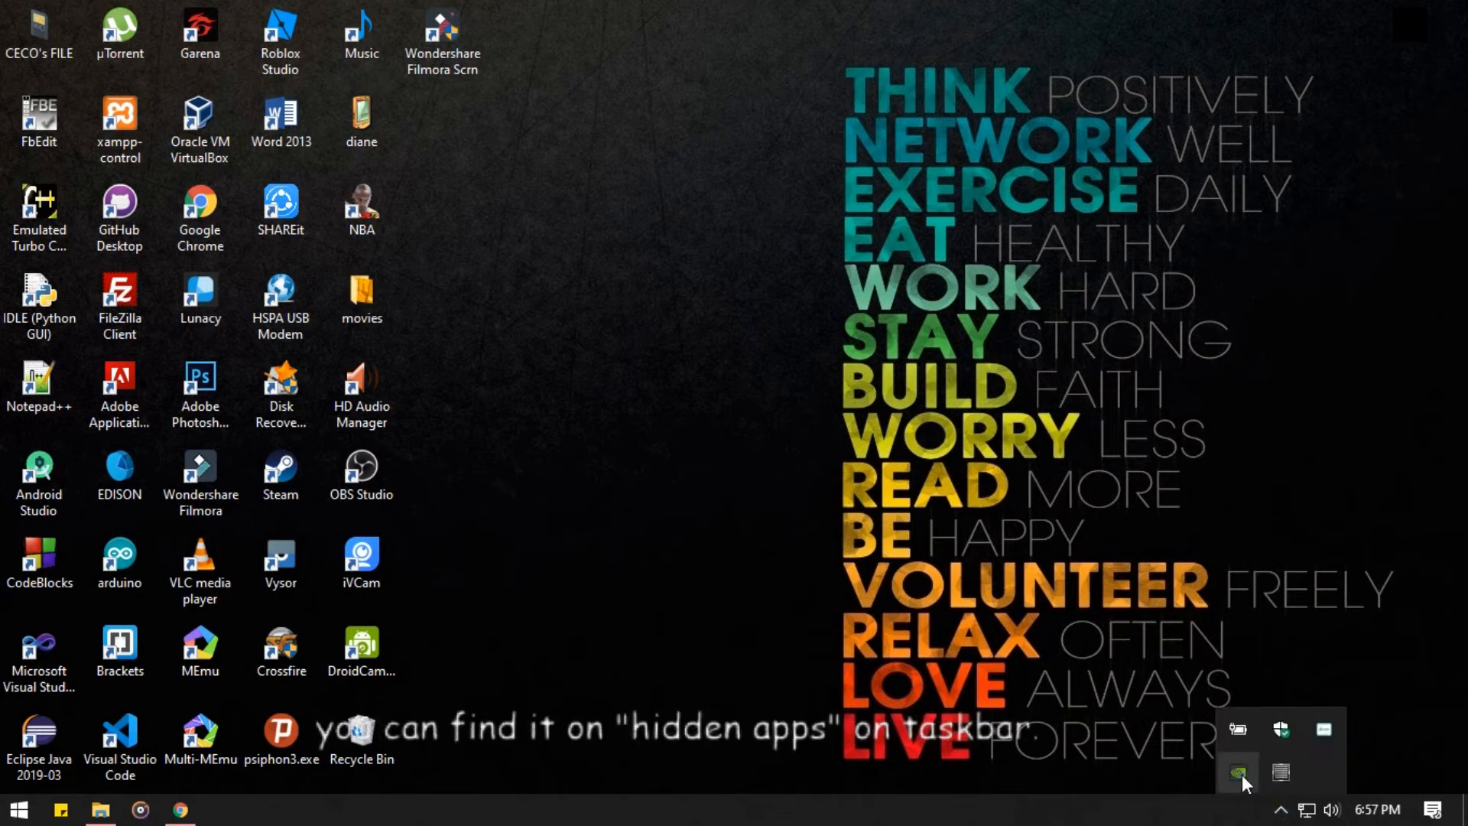
pyautogui.rightClick(1240, 771)
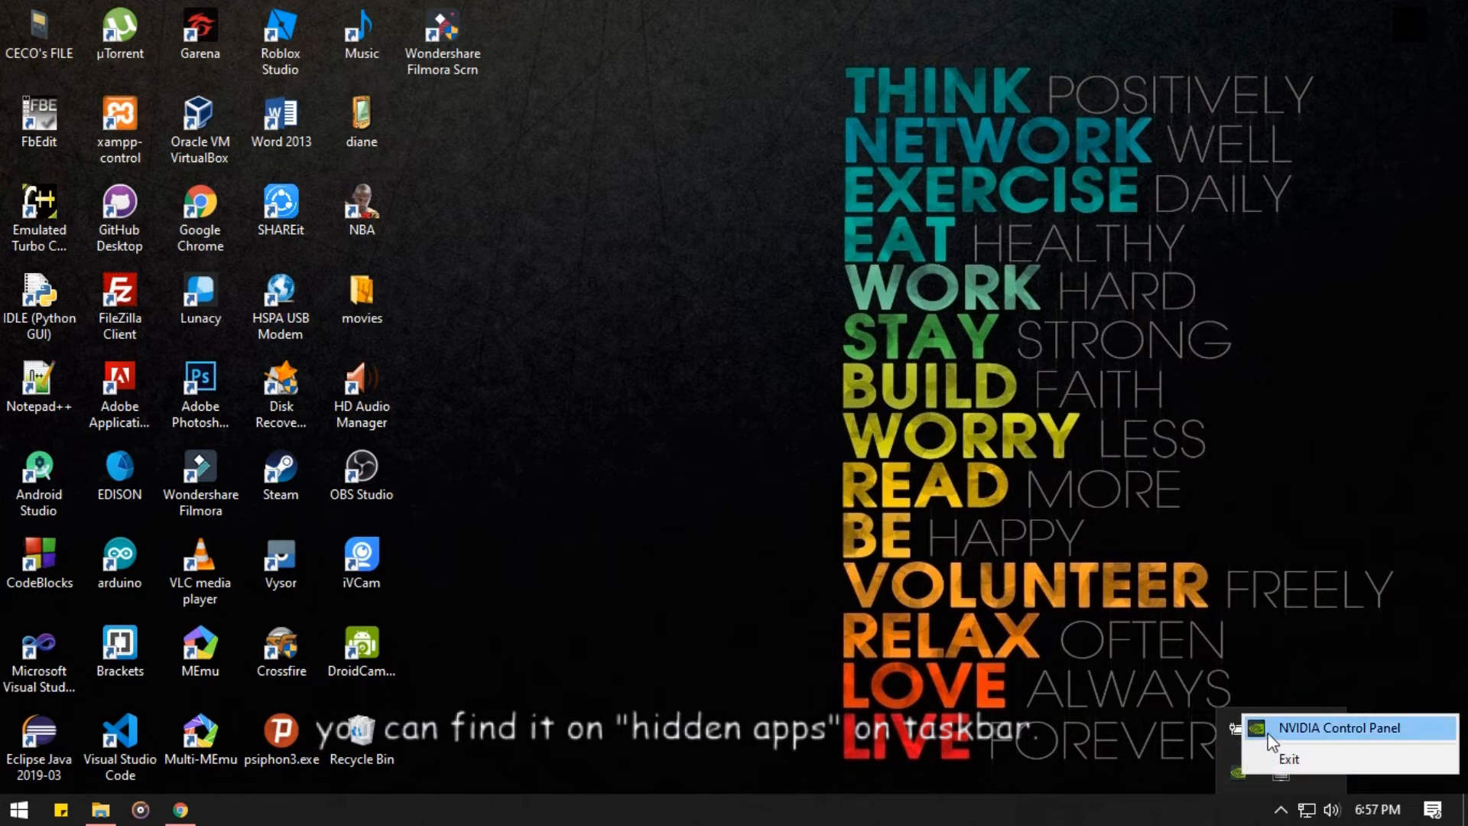
pyautogui.moveTo(1291, 739)
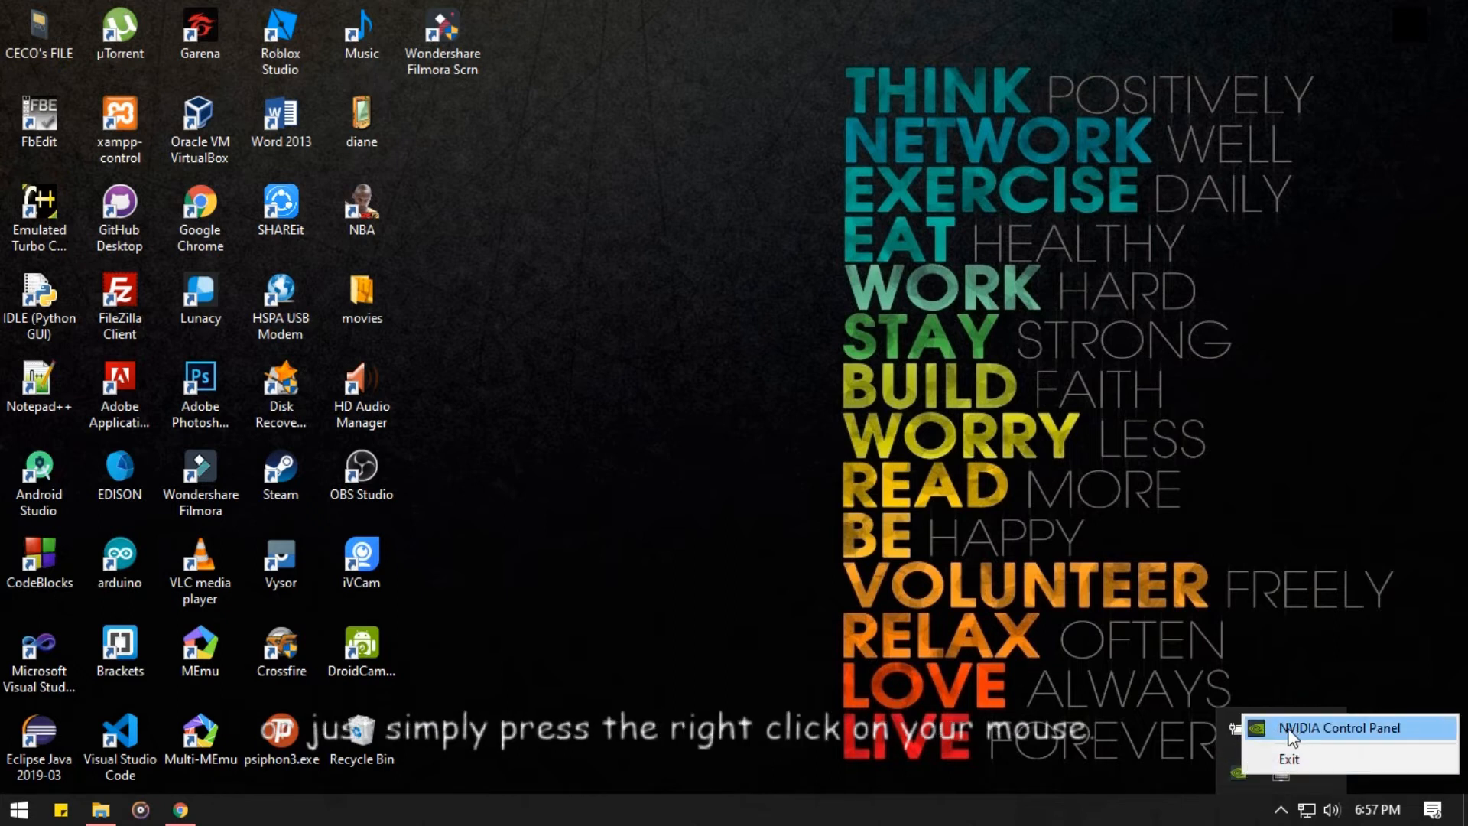
pyautogui.click(597, 328)
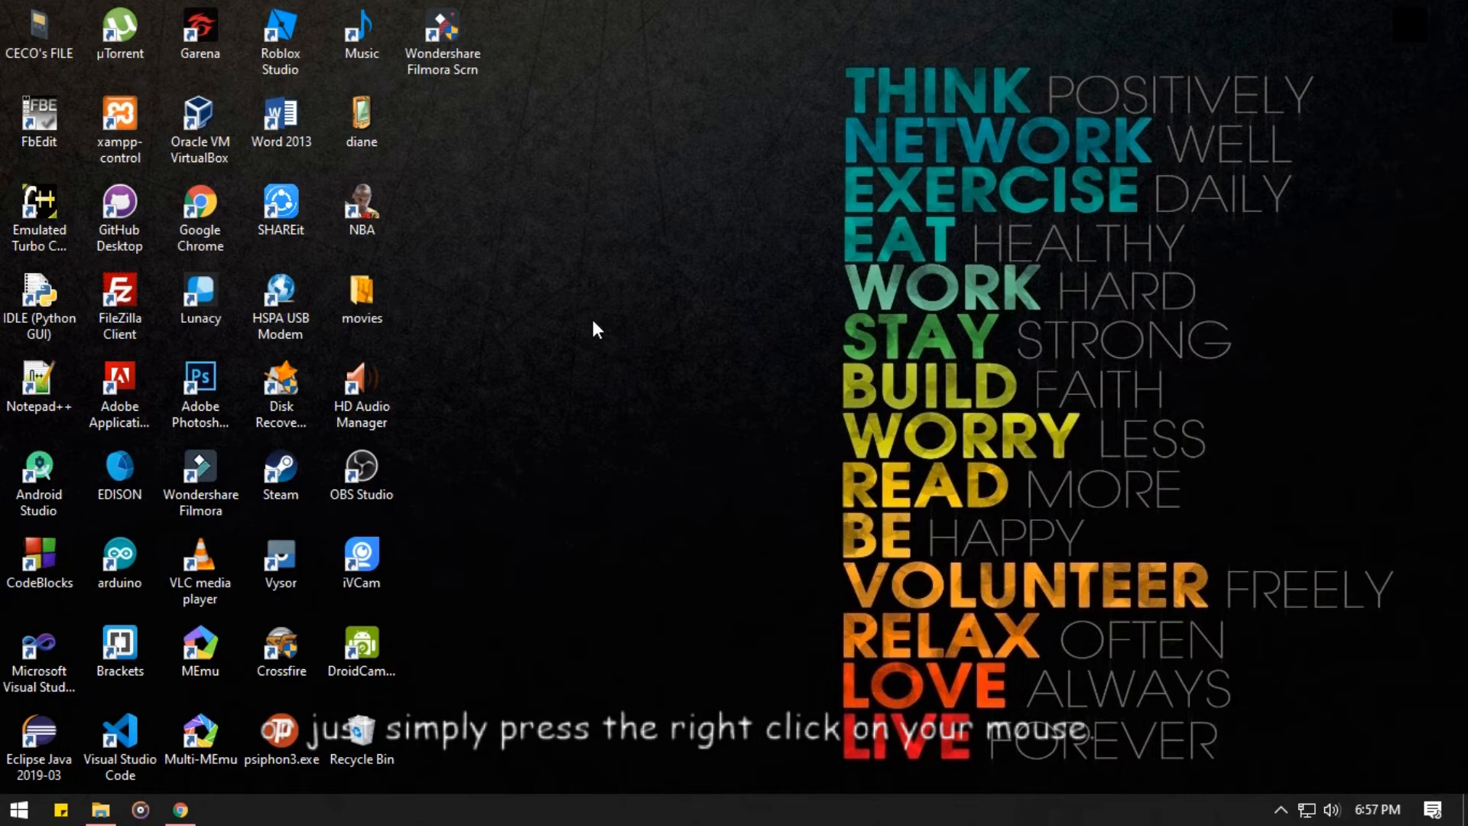
pyautogui.rightClick(598, 329)
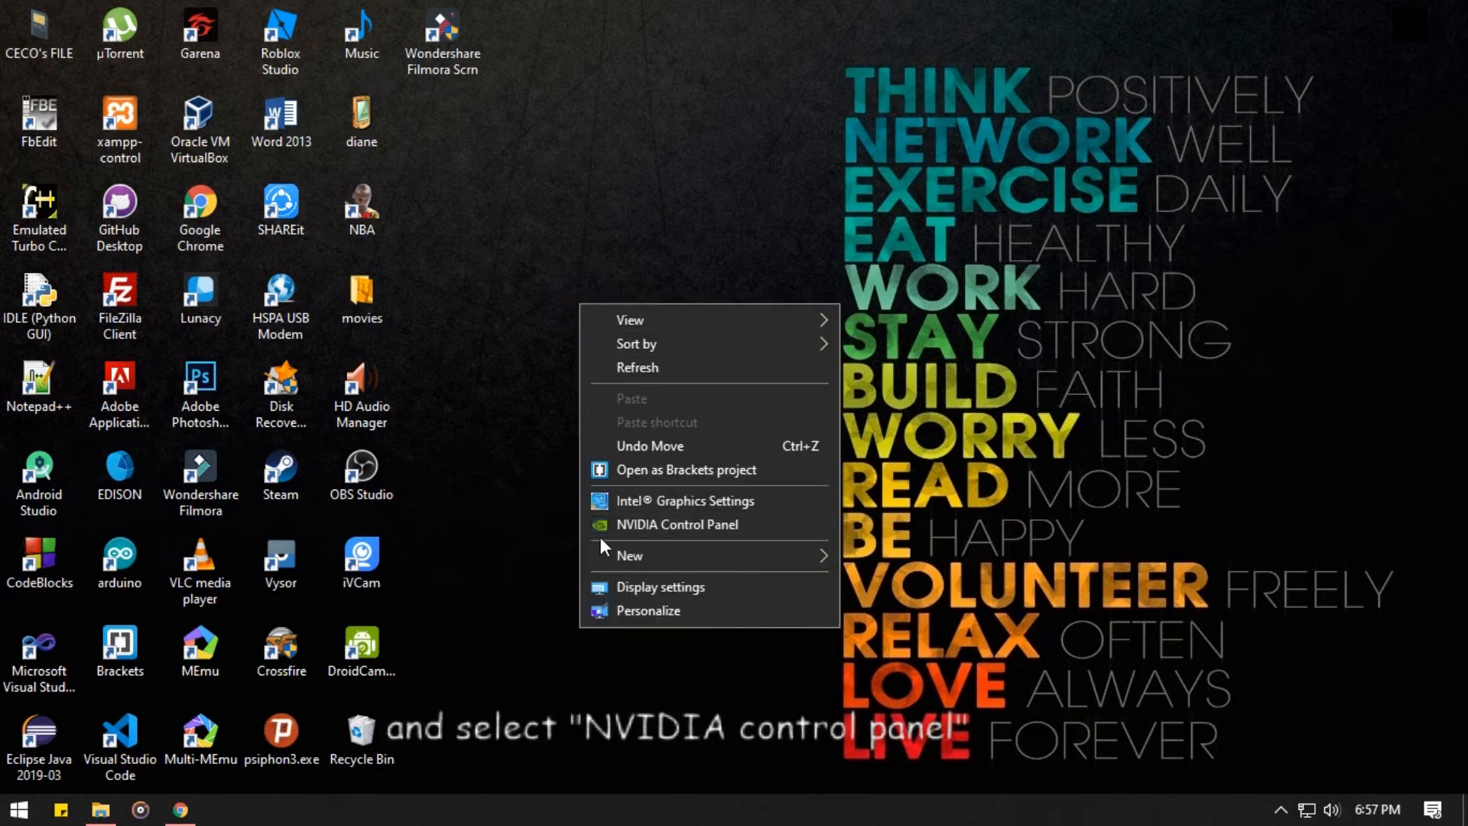
pyautogui.moveTo(695, 524)
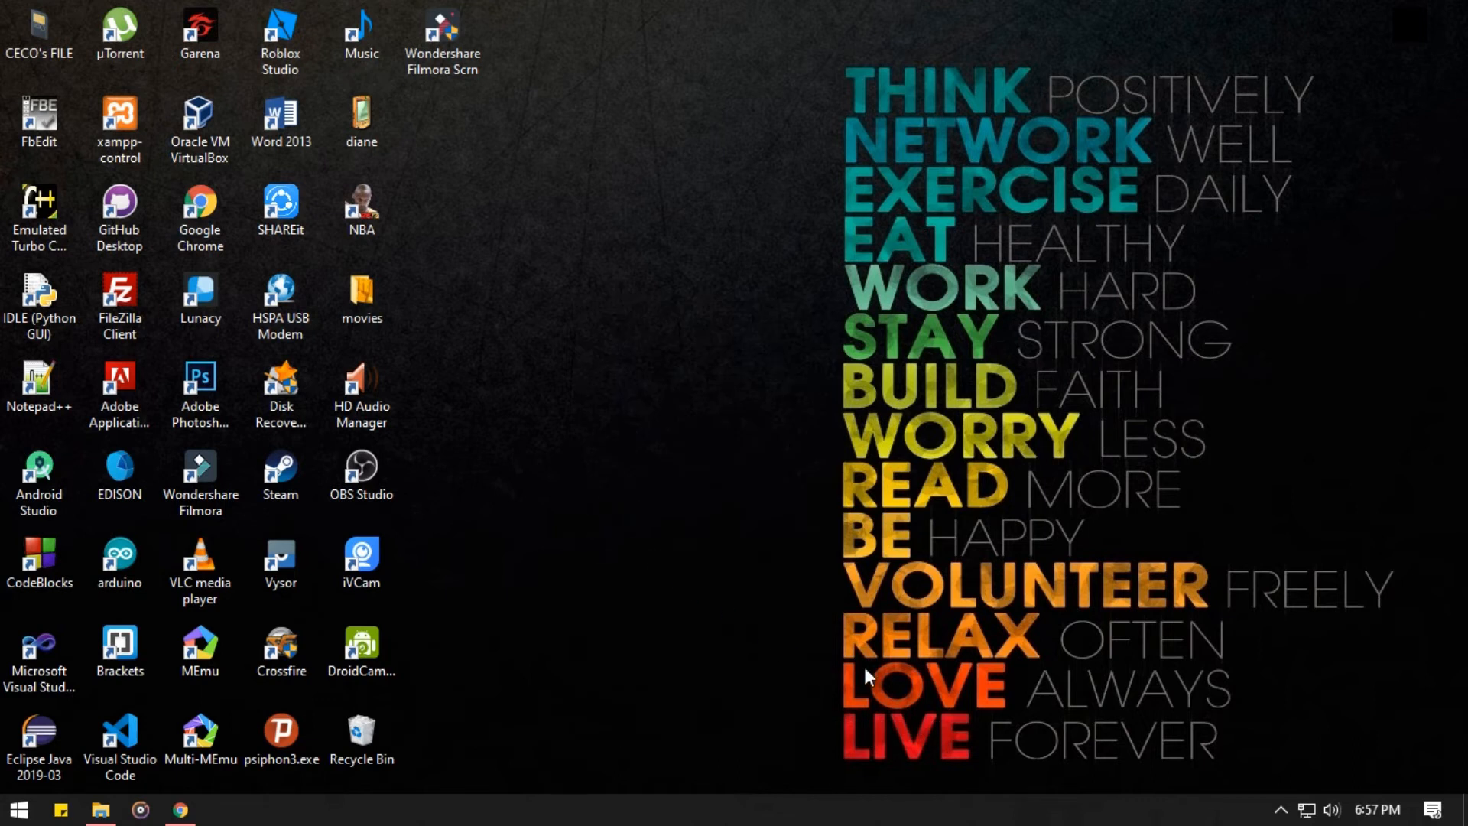
pyautogui.moveTo(1179, 604)
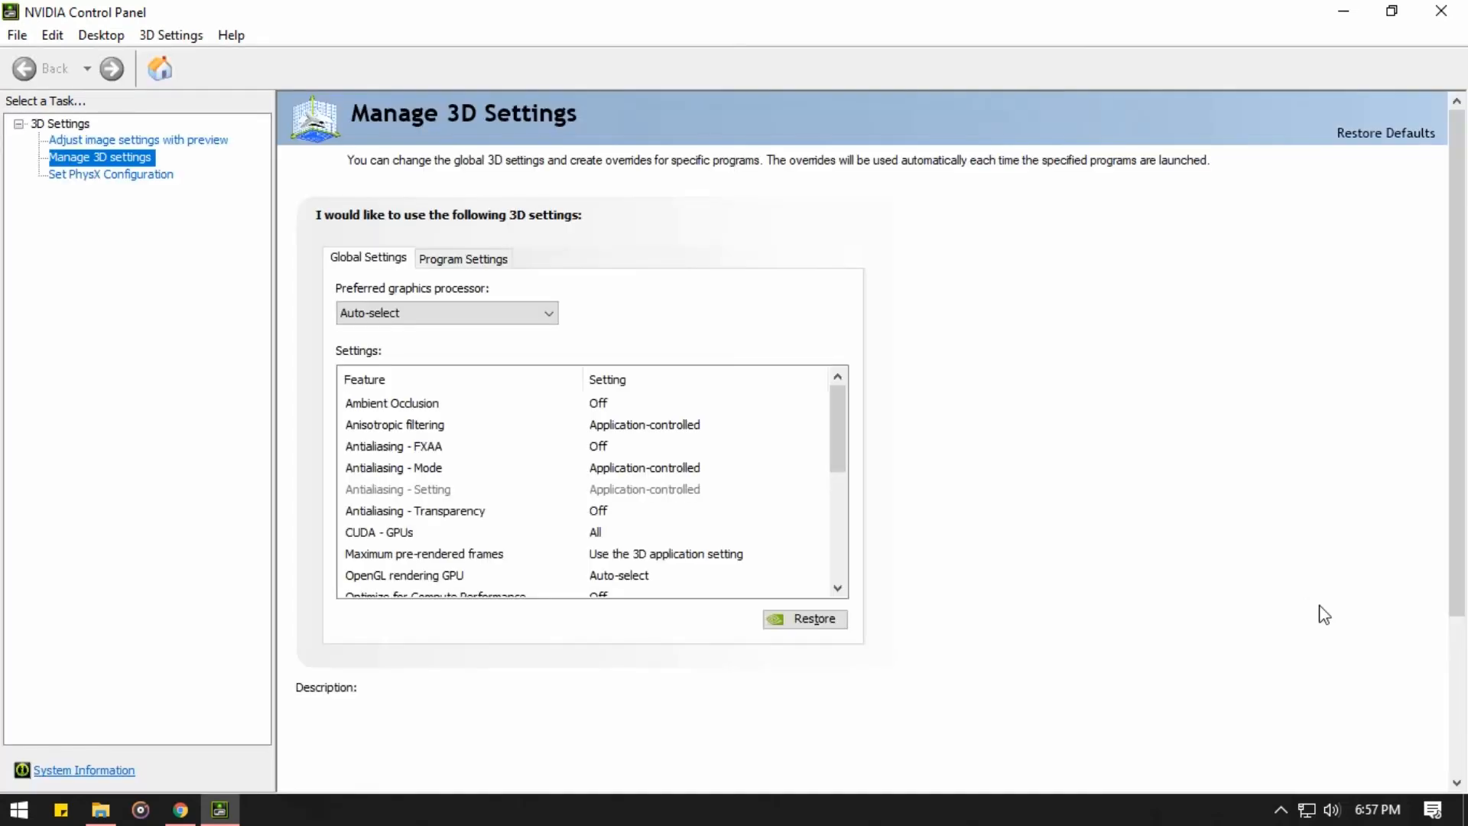
pyautogui.moveTo(899, 176)
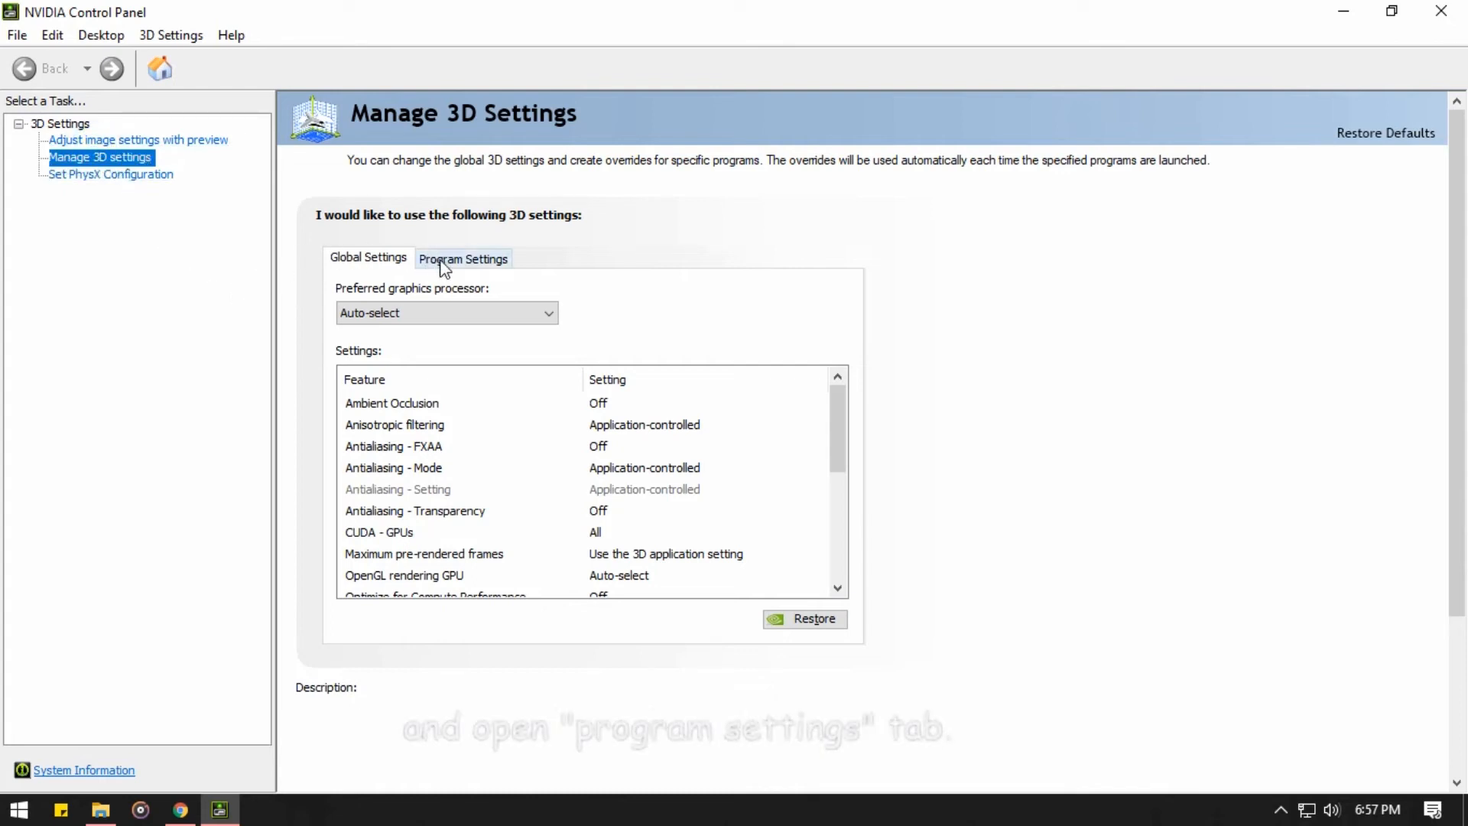
# Step: Switch Manage 3D Settings to the Program Settings view
pyautogui.click(462, 258)
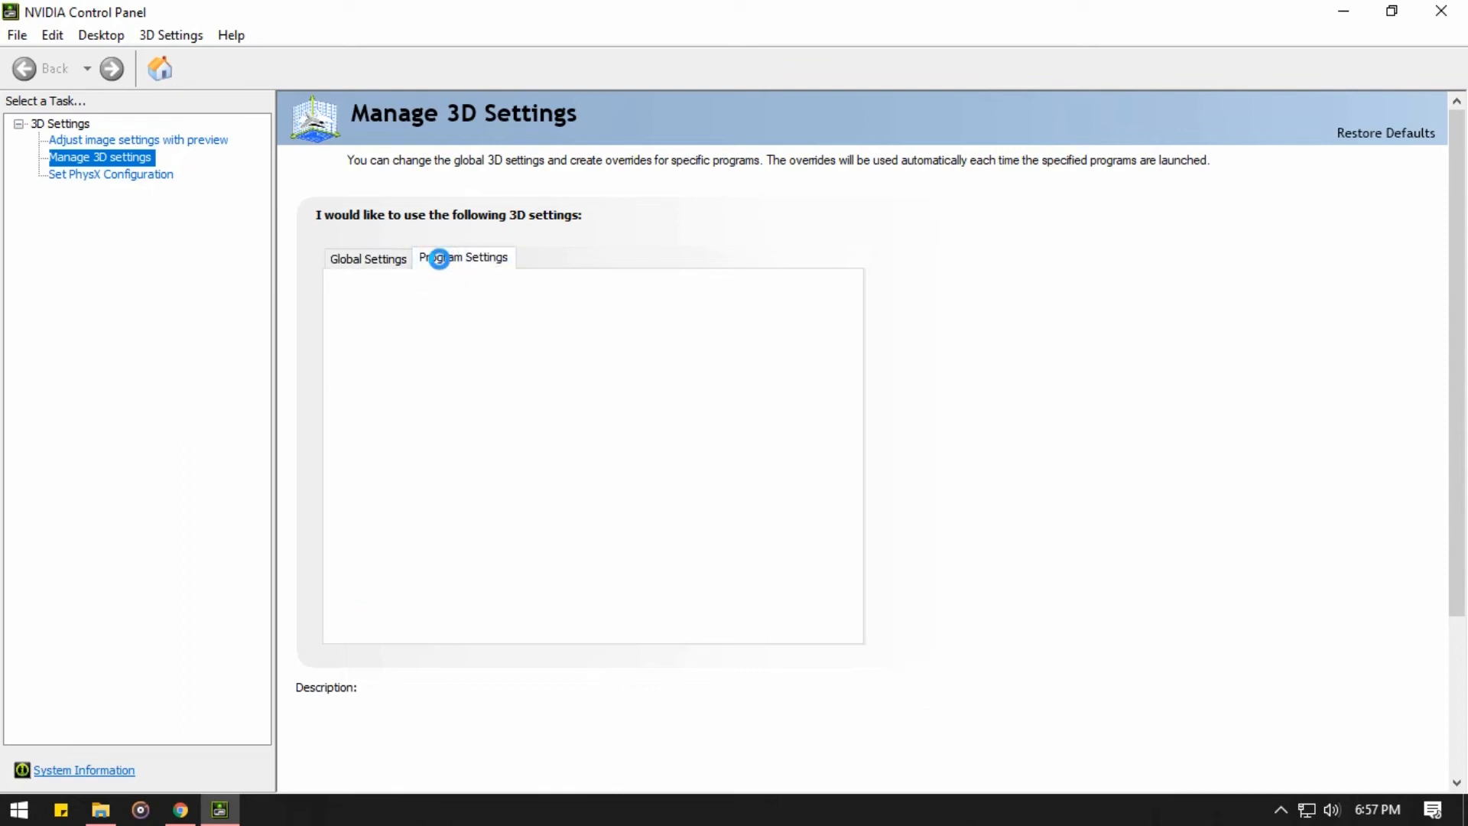
pyautogui.click(462, 257)
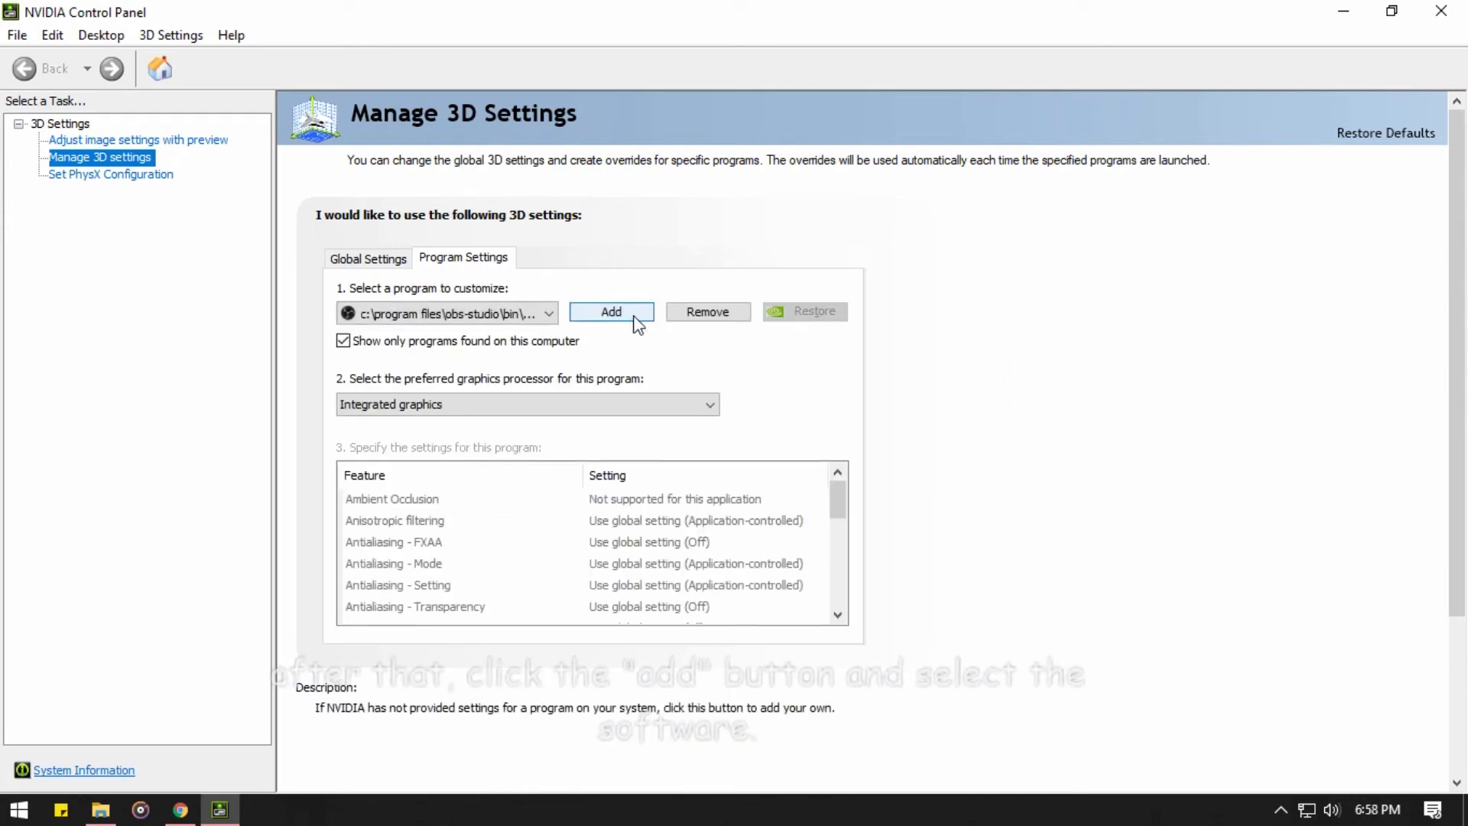
# Step: Add Wondershare Filmora Scrn (fsrecorder.exe) as the program to customize
pyautogui.click(611, 311)
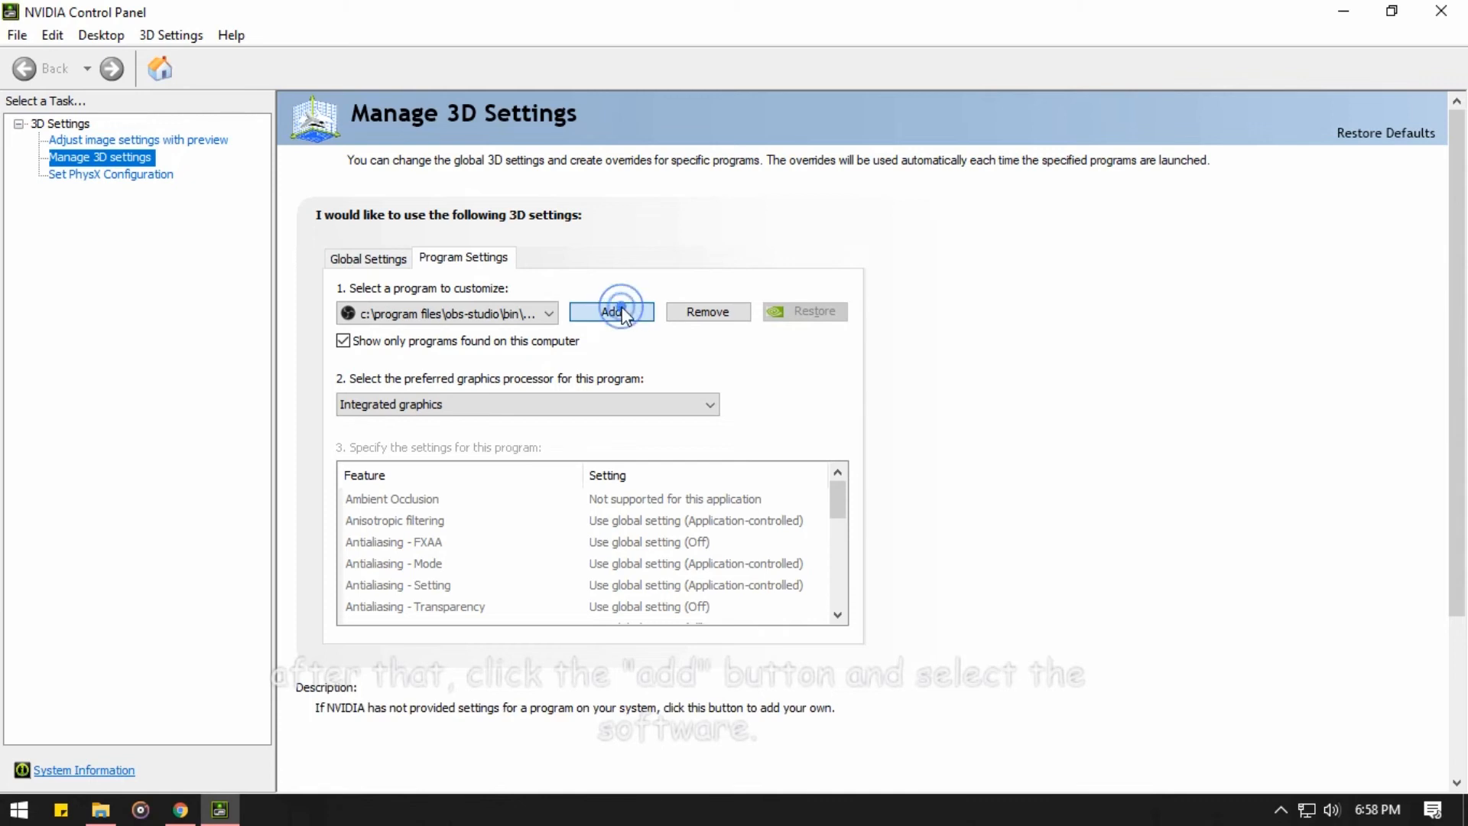
pyautogui.click(612, 311)
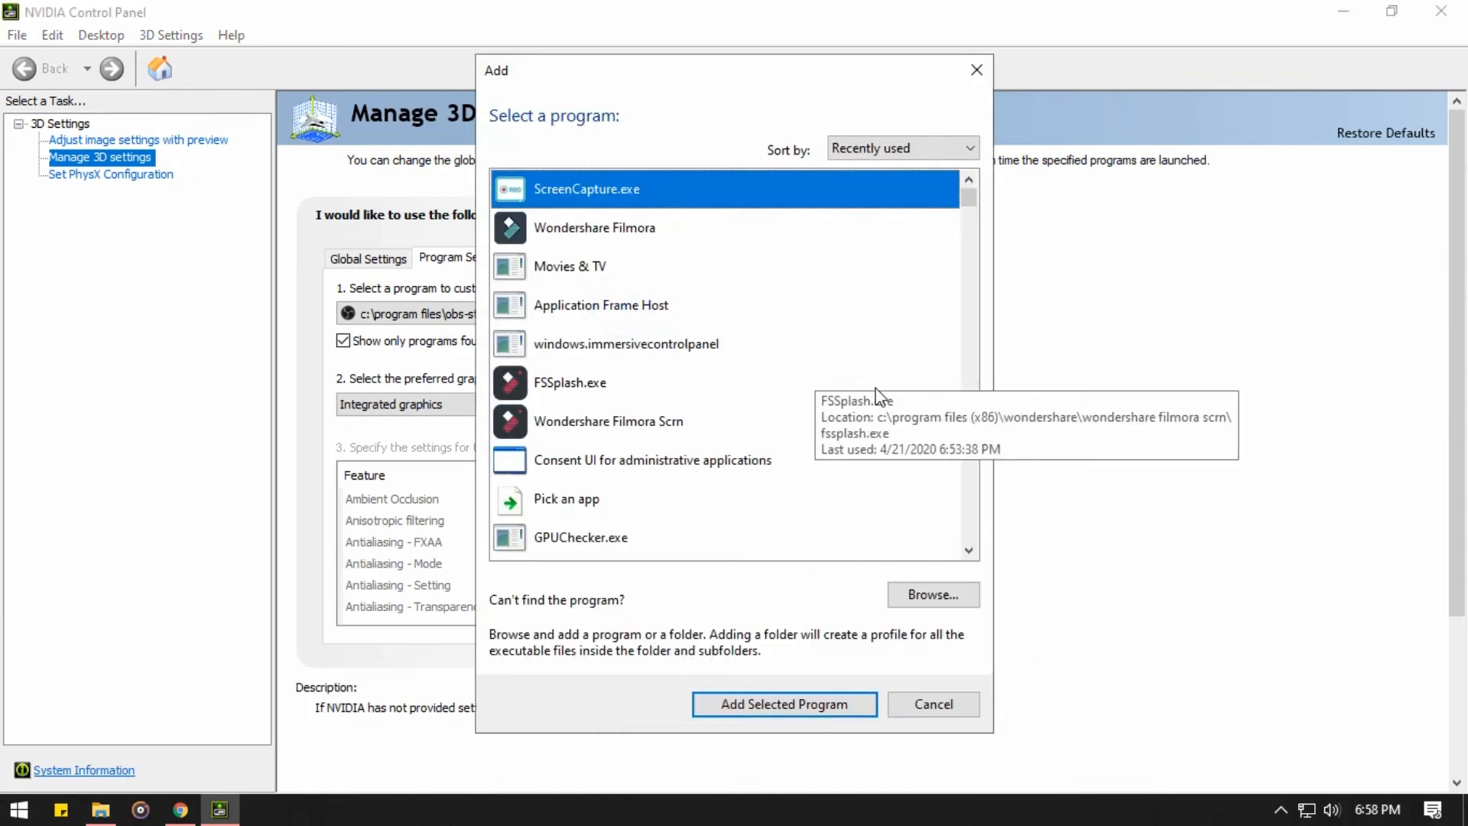
pyautogui.moveTo(624, 461)
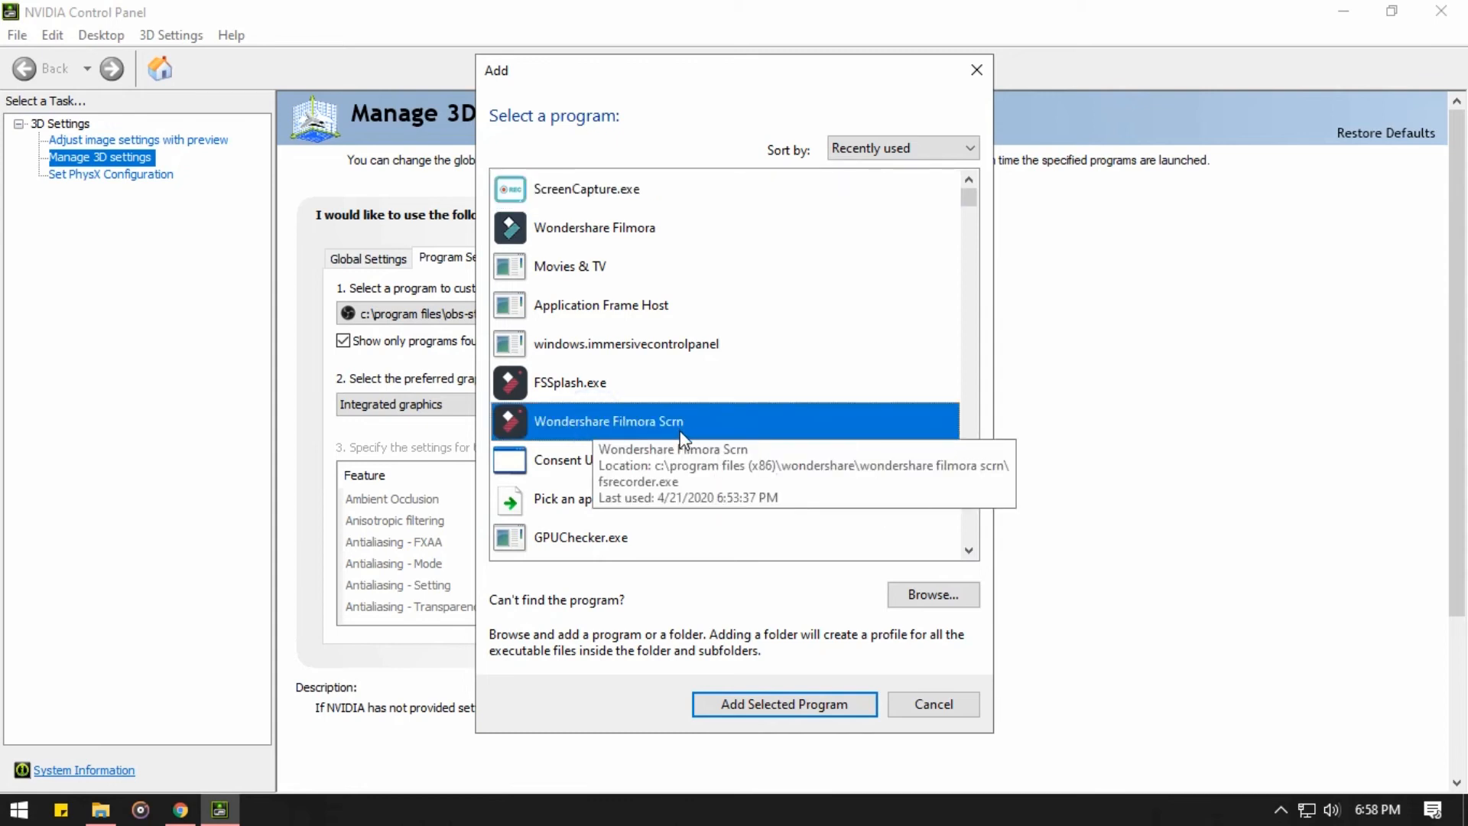
pyautogui.click(783, 703)
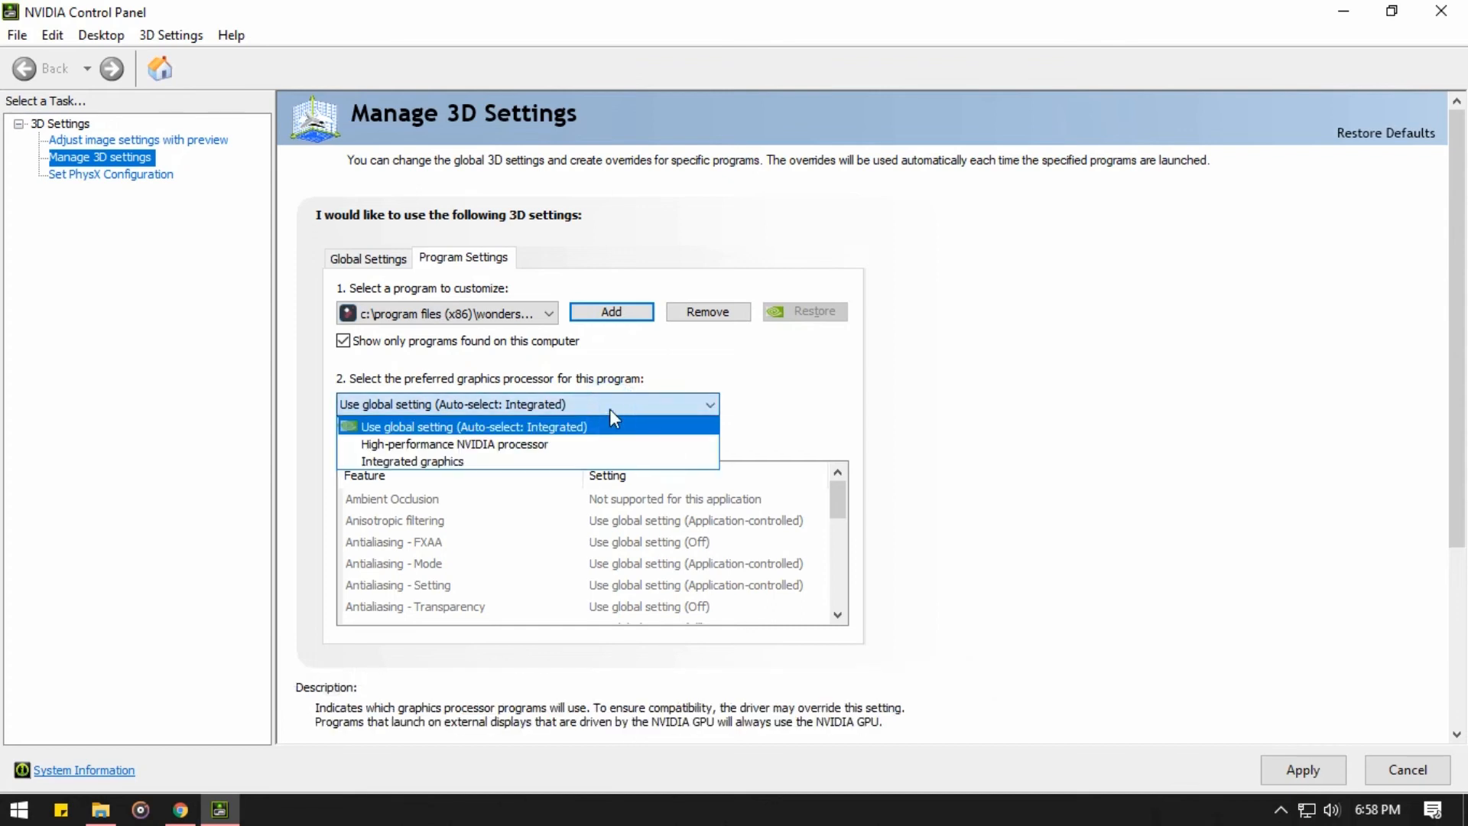
pyautogui.moveTo(412, 460)
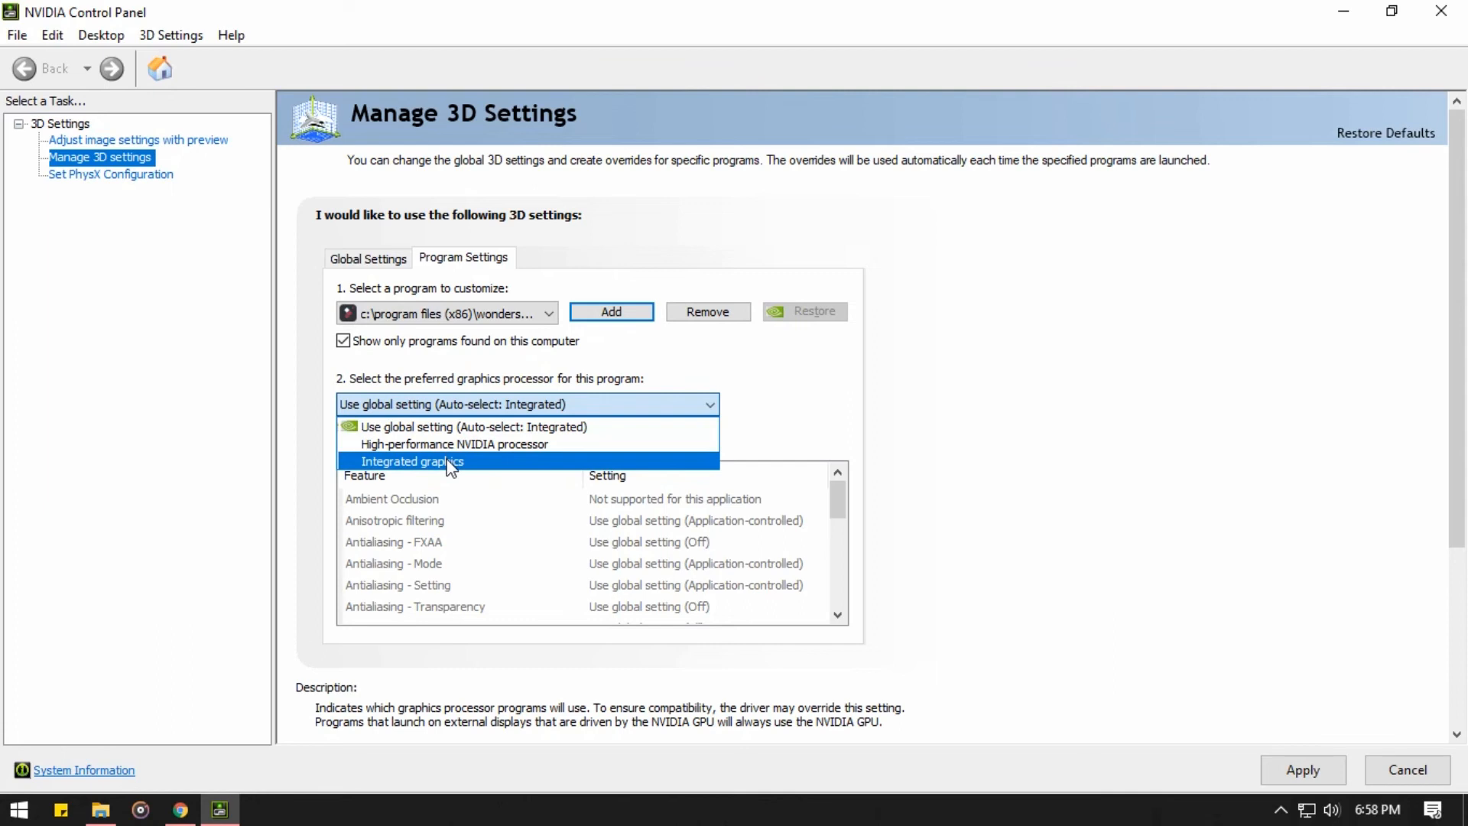
# Step: Set the preferred graphics processor to Integrated graphics and apply it
pyautogui.click(413, 460)
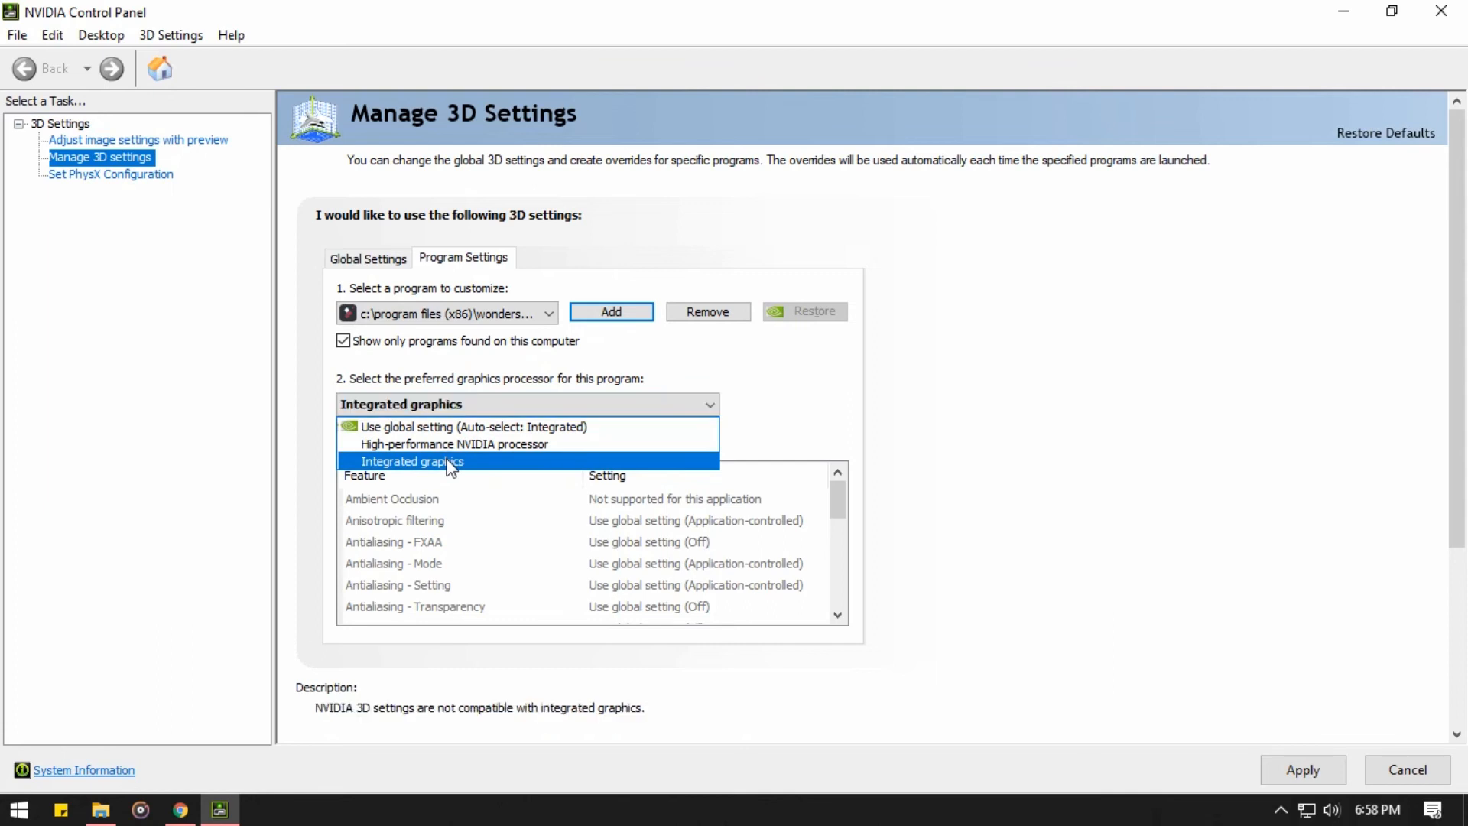
pyautogui.click(413, 460)
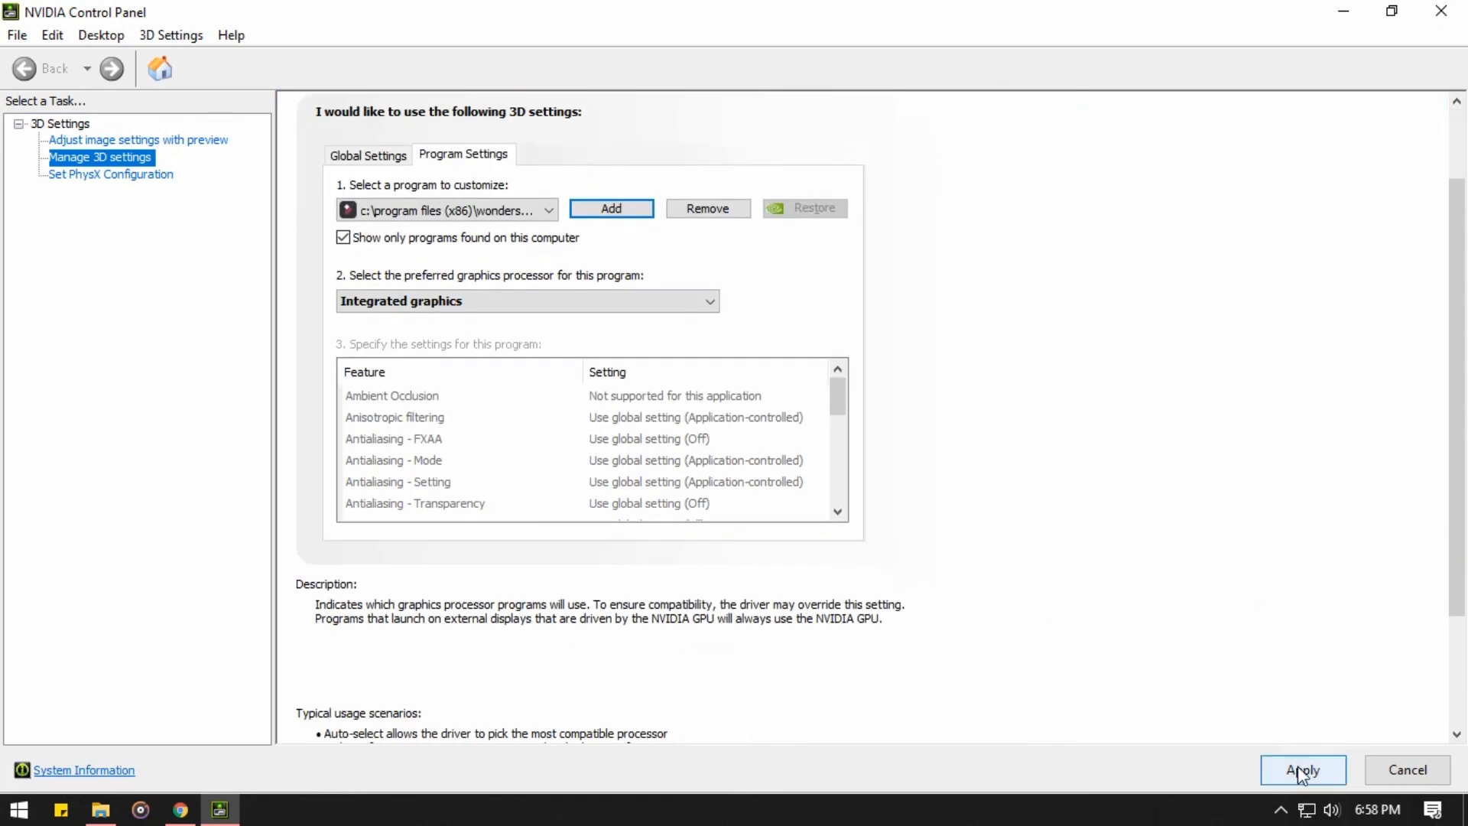
pyautogui.moveTo(1348, 723)
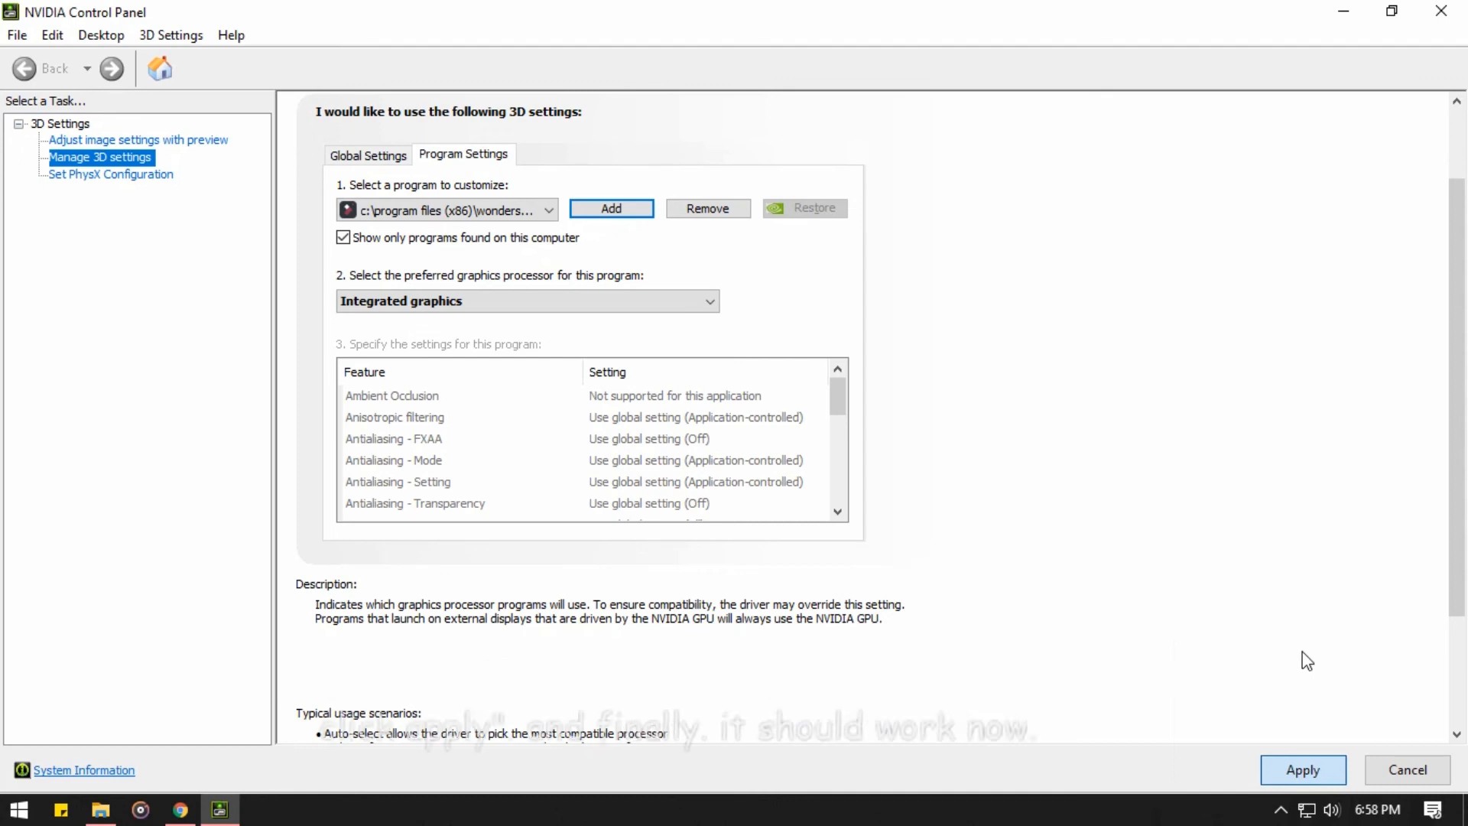
pyautogui.scroll(-3)
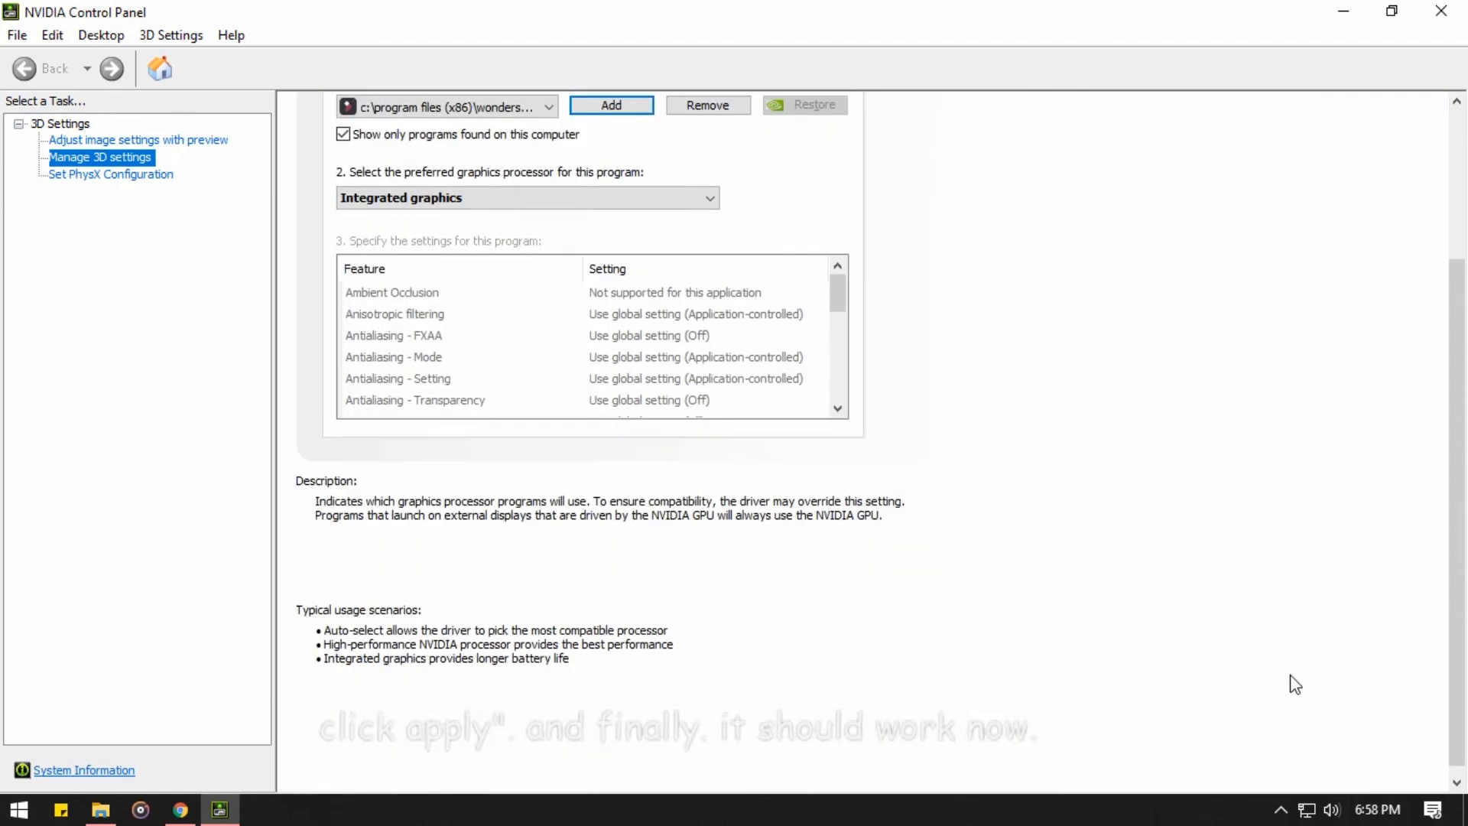